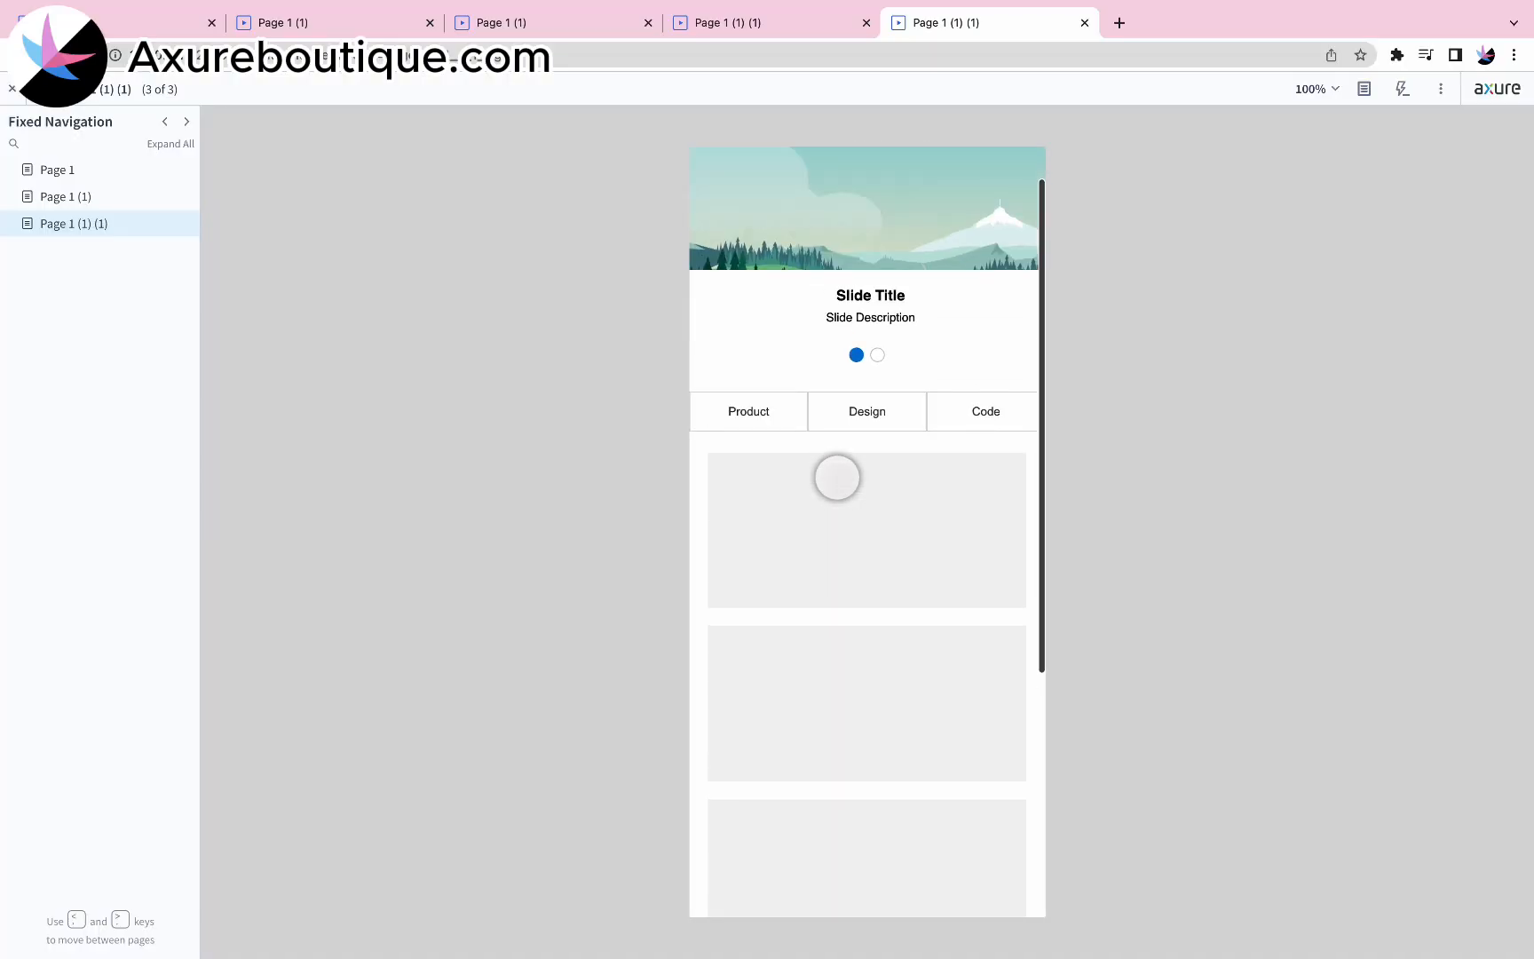
Step: Draw the first navigation box below the slider and duplicate it into three adjoining boxes
{"action": "scroll", "scroll_direction": "down", "scroll_amount": 3}
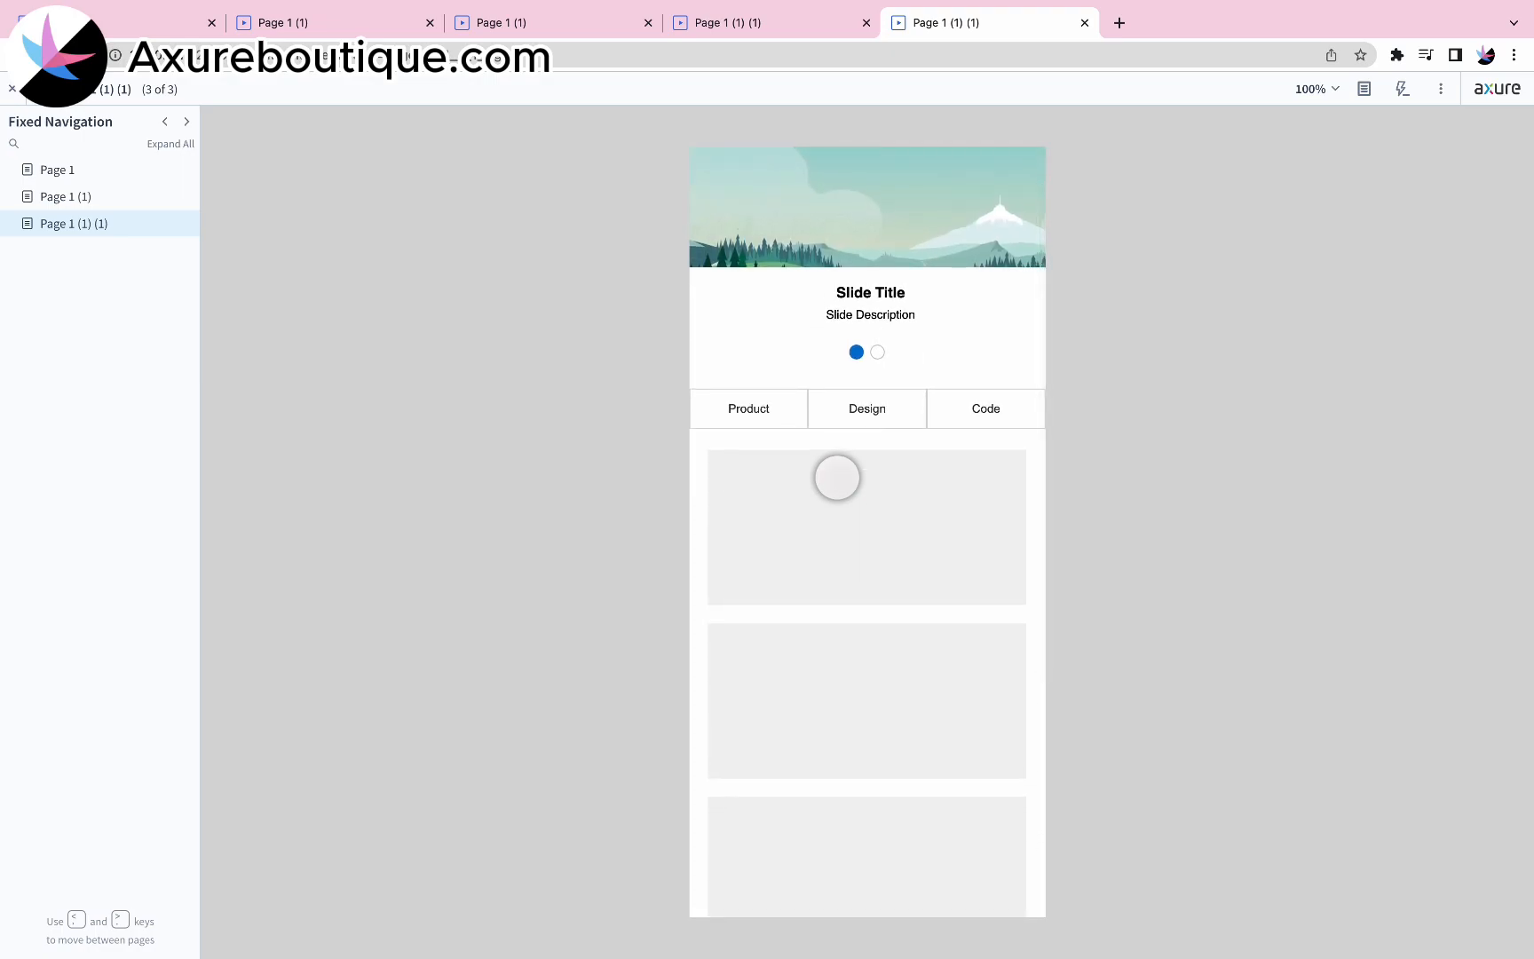
{"action": "scroll", "scroll_direction": "down", "scroll_amount": 3}
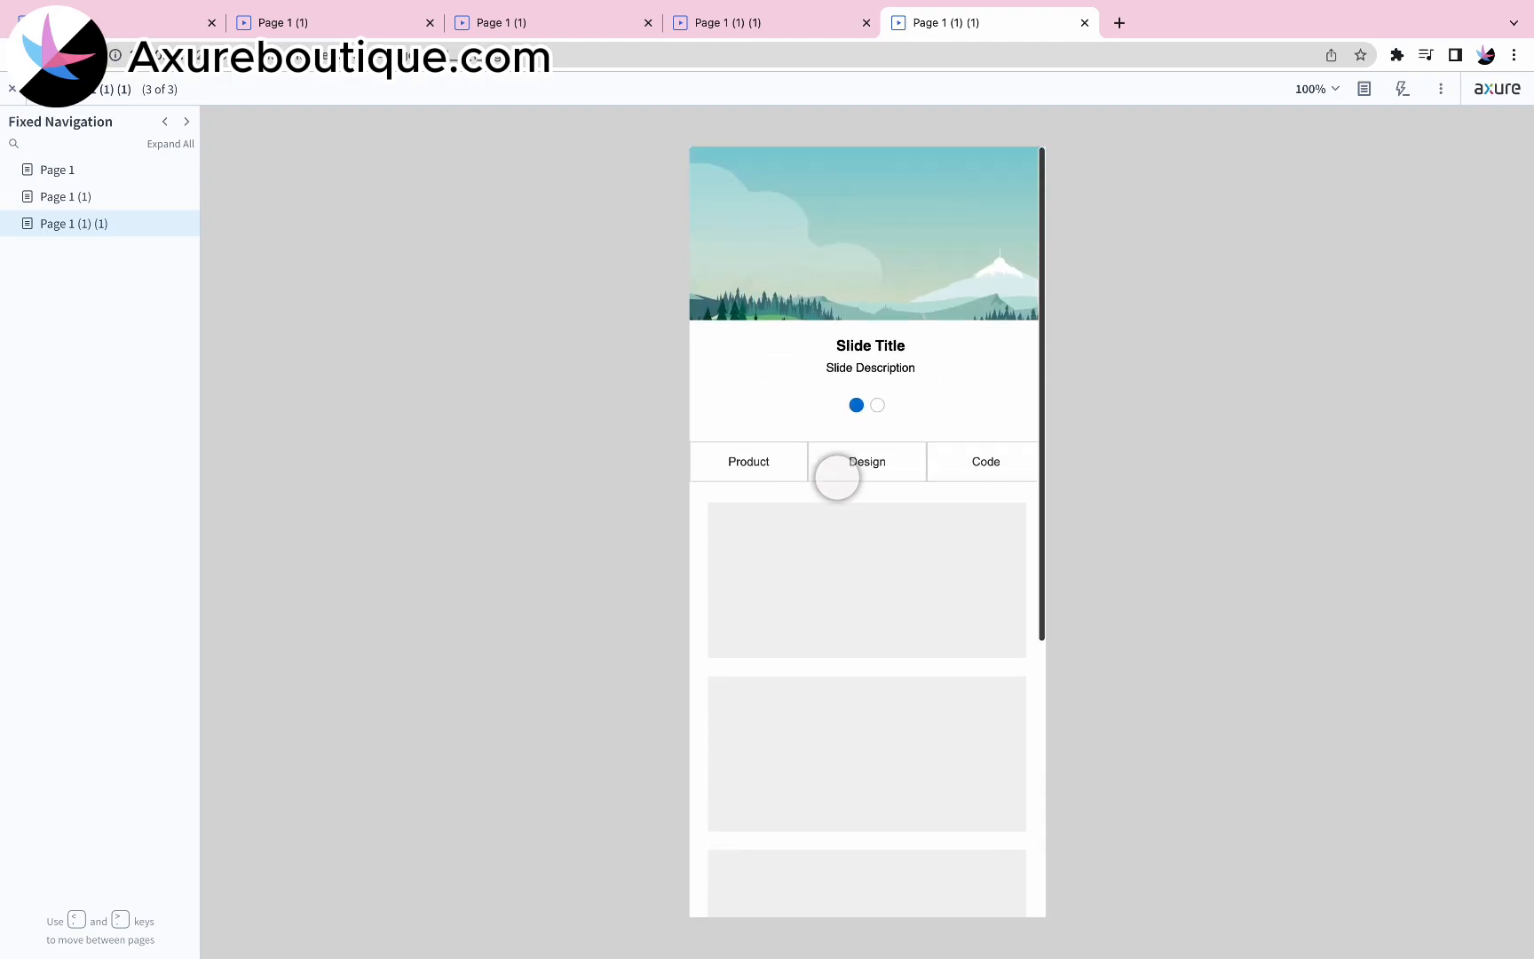
{"action": "scroll", "scroll_direction": "down", "scroll_amount": 3}
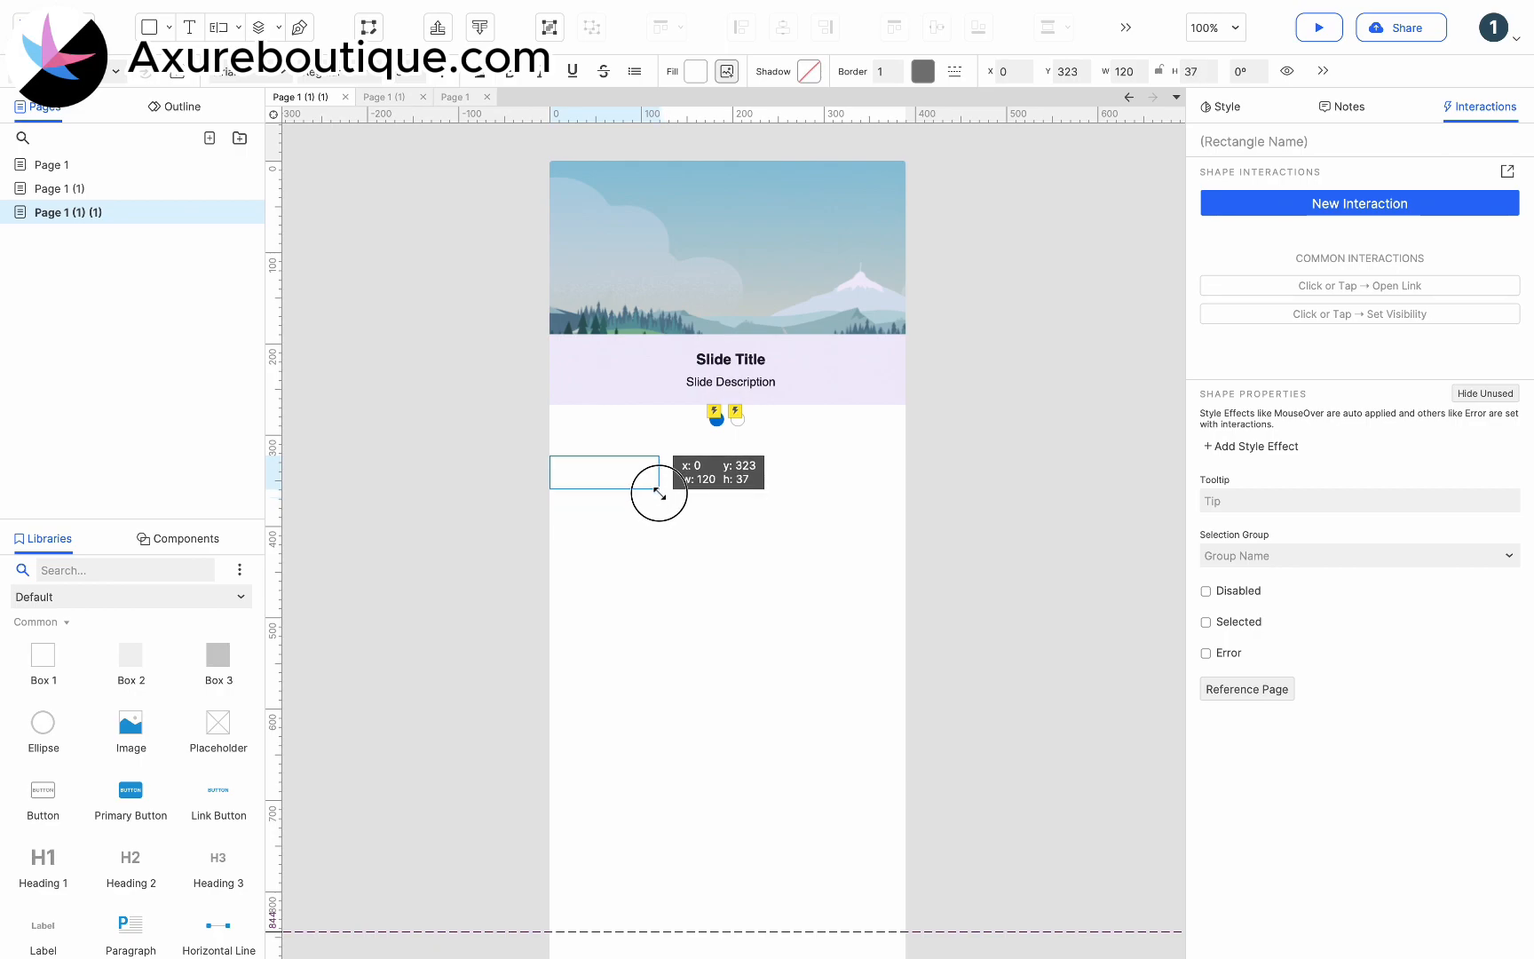
{"action": "left_click_drag", "start_coordinate": [659, 491], "coordinate": [616, 499]}
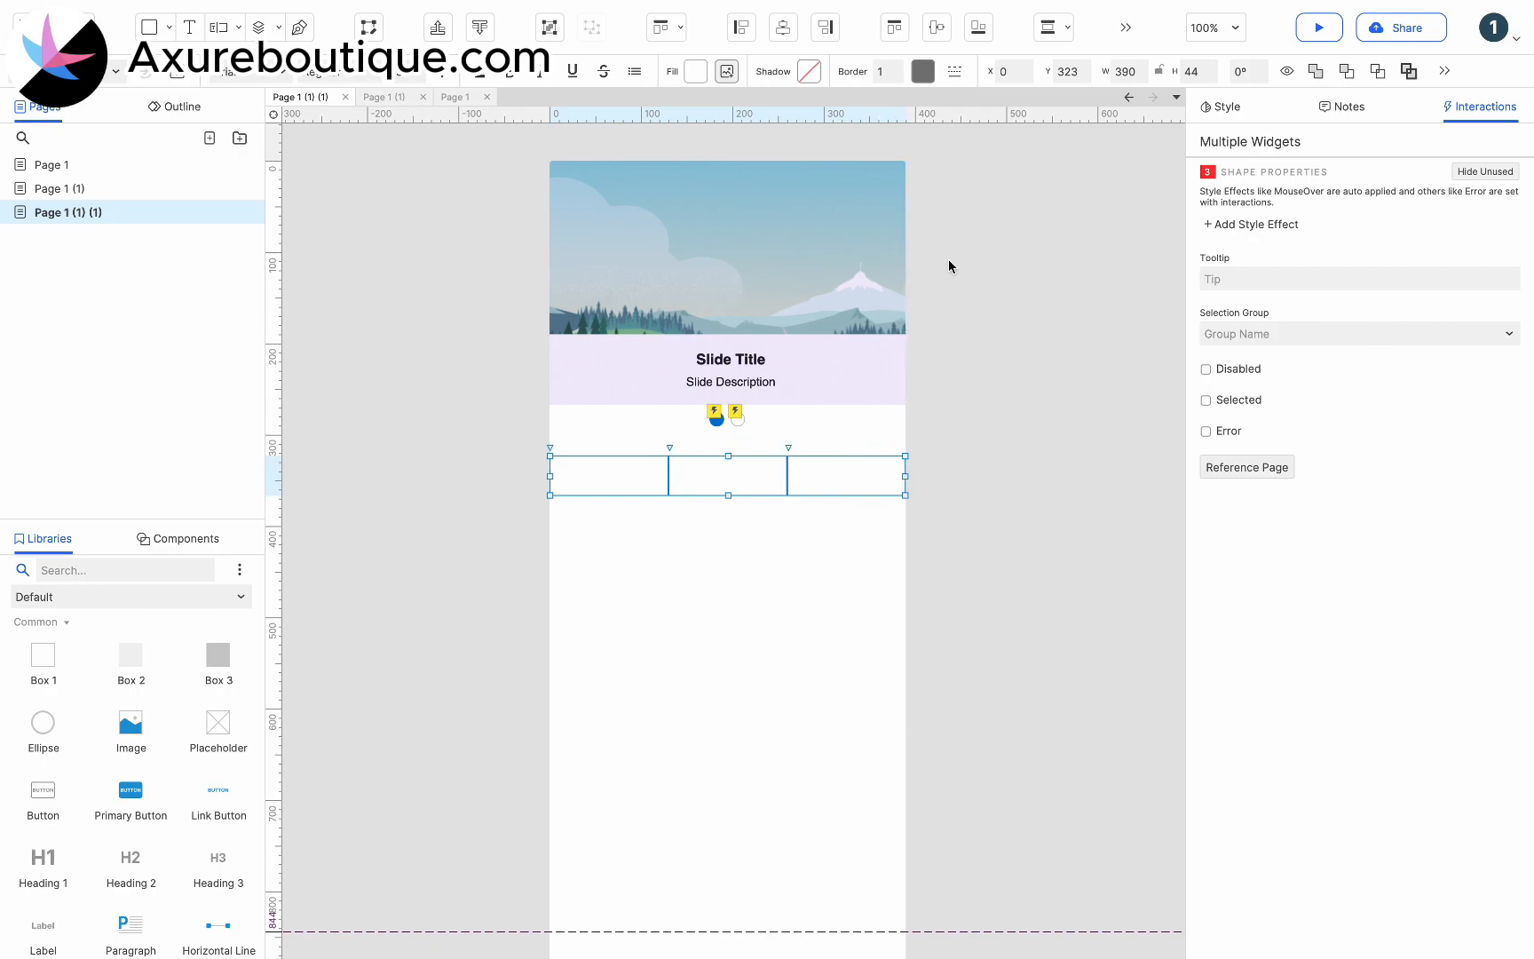
Step: Label the first two boxes Product and Design
{"action": "left_click", "coordinate": [921, 71]}
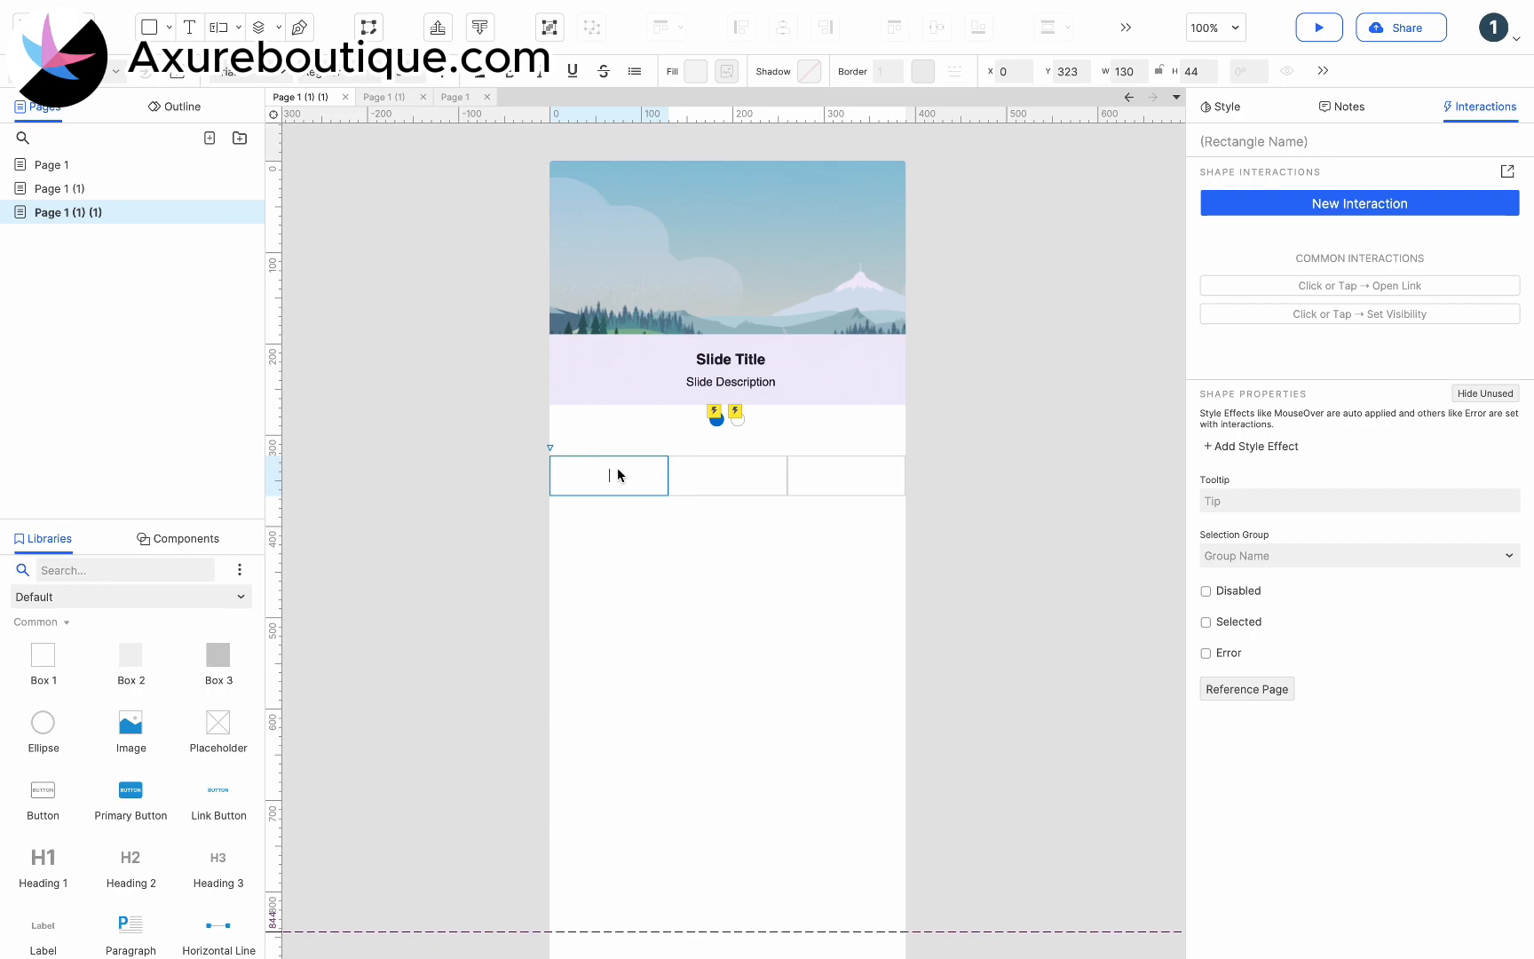
{"action": "type", "text": "Product"}
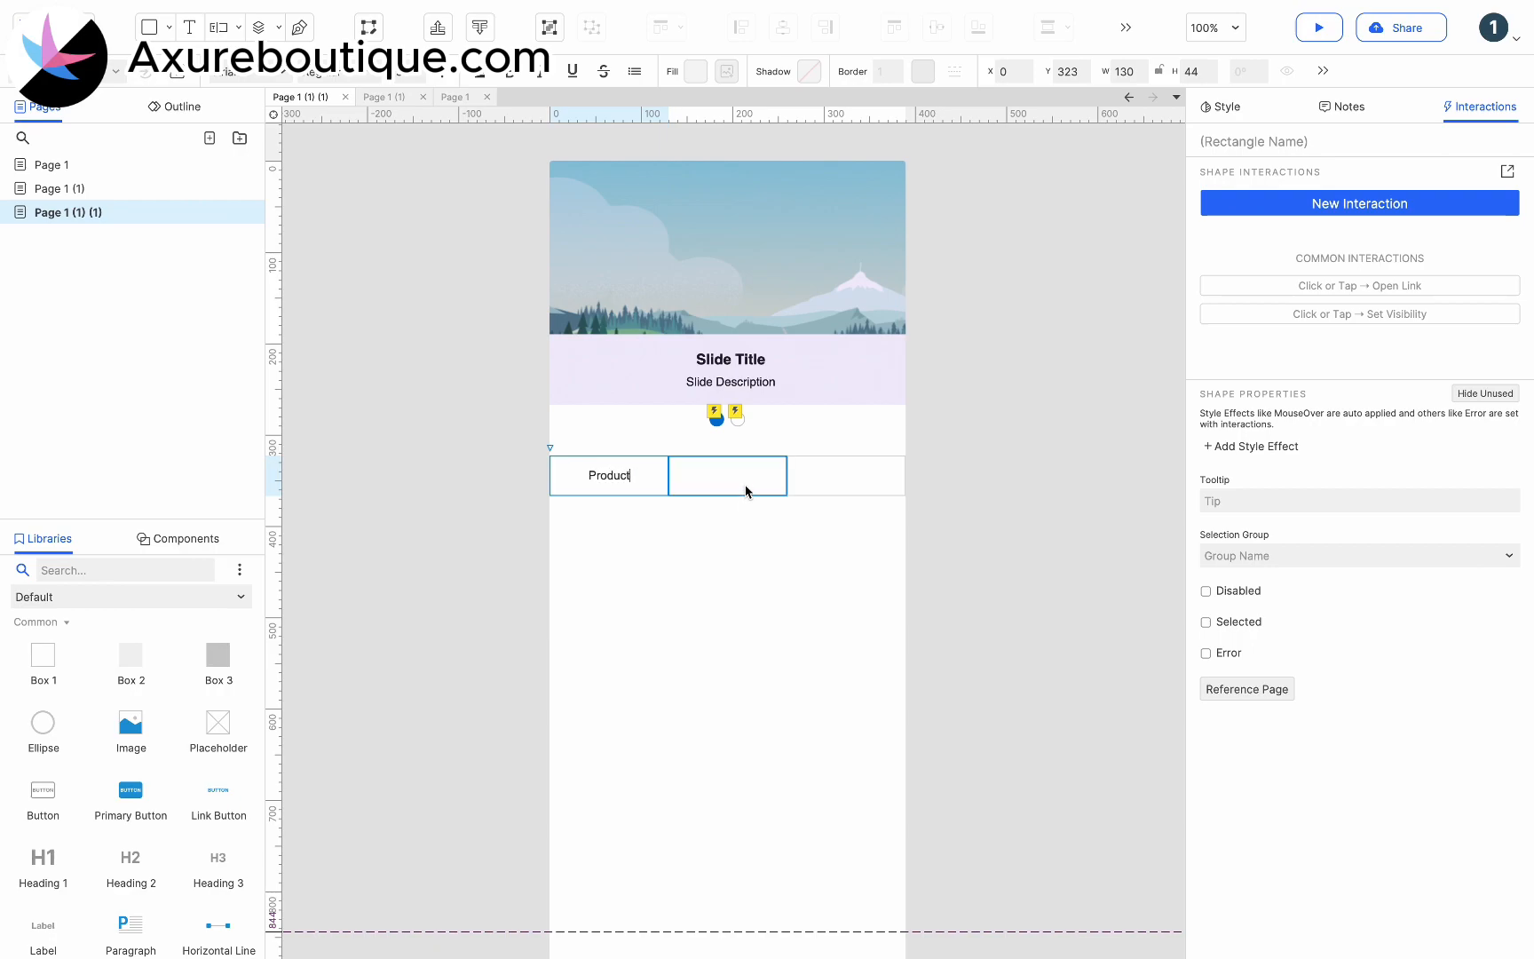
{"action": "type", "text": "Design"}
{"action": "left_click", "coordinate": [845, 474]}
{"action": "type", "text": "Code"}
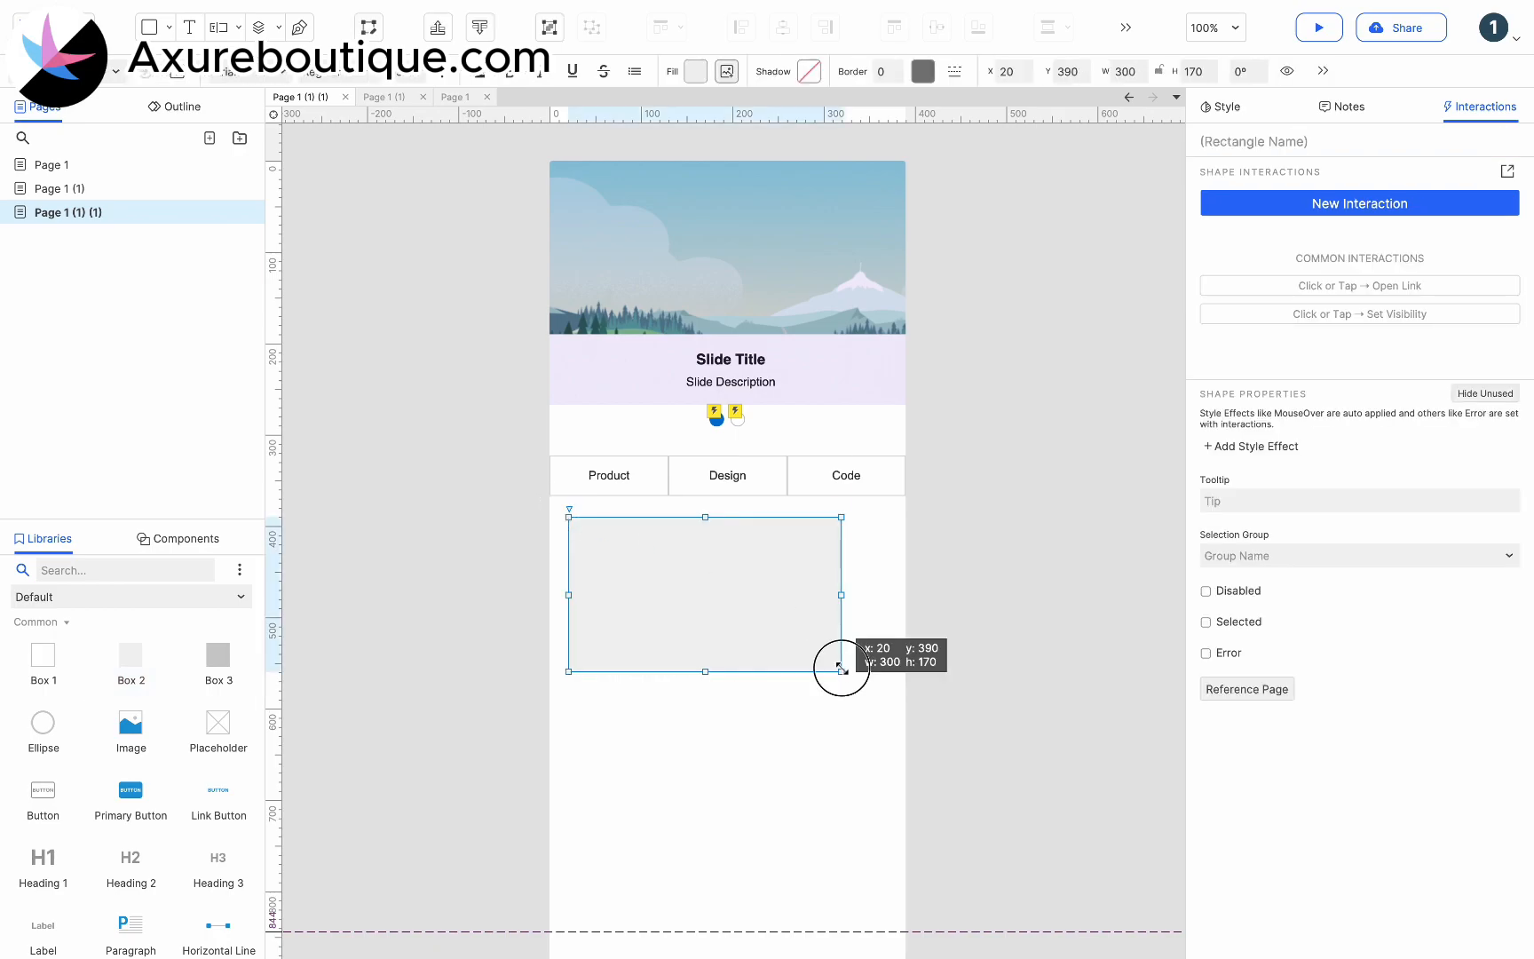
Step: Draw a 300×170 grey card under the navigation and stack copies below with 32px spacing
{"action": "left_click_drag", "start_coordinate": [841, 668], "coordinate": [886, 669]}
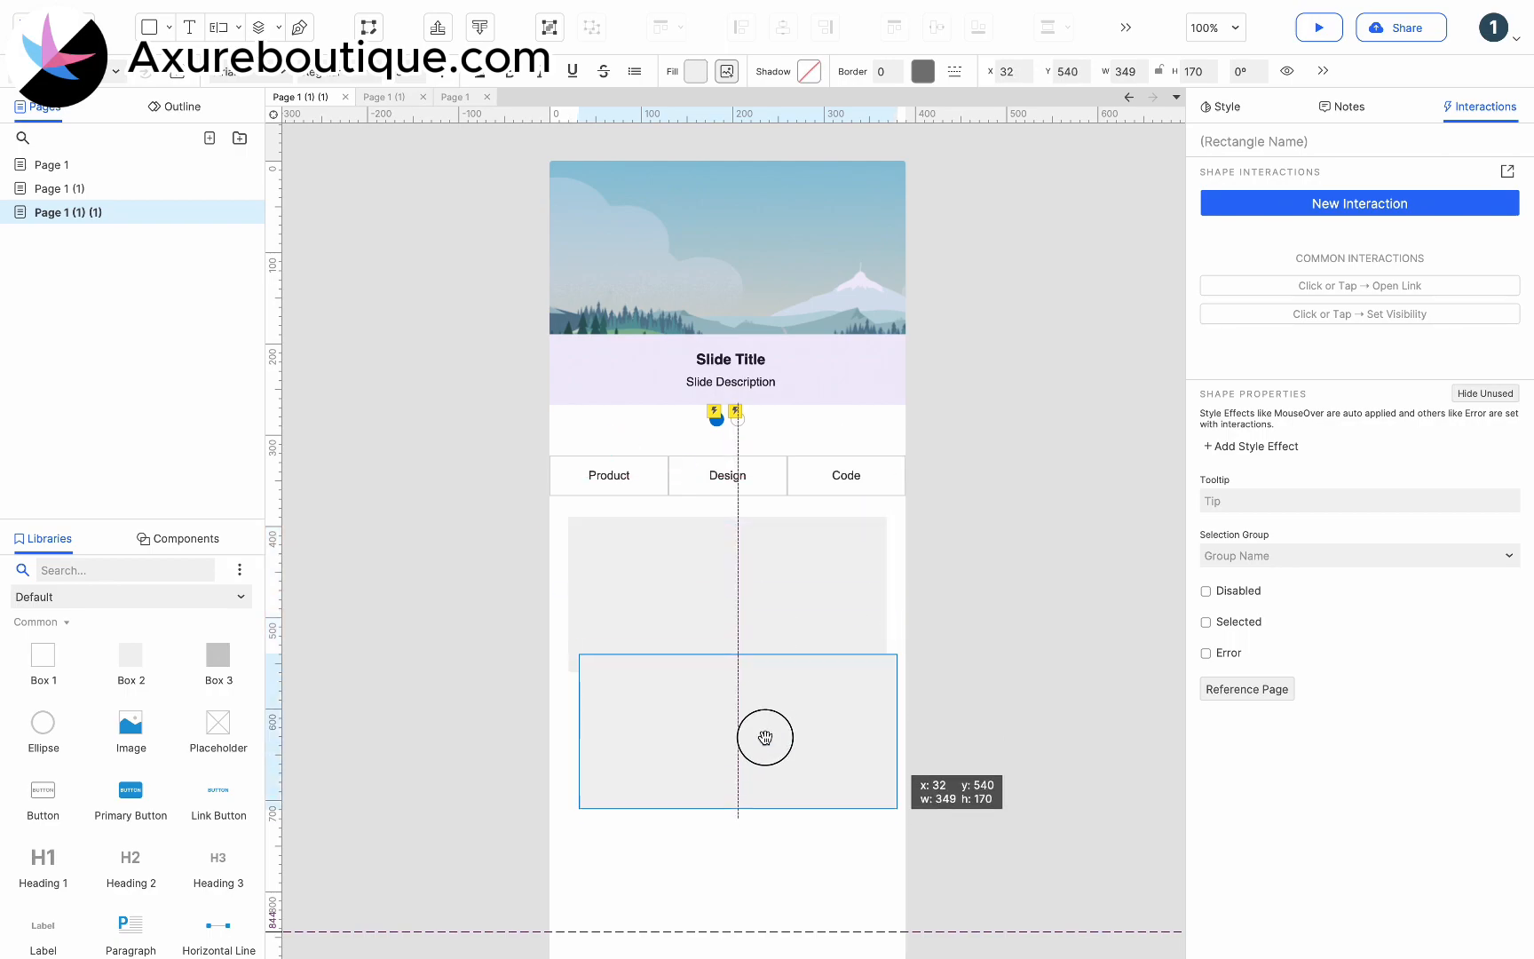
{"action": "left_click_drag", "start_coordinate": [765, 736], "coordinate": [754, 762]}
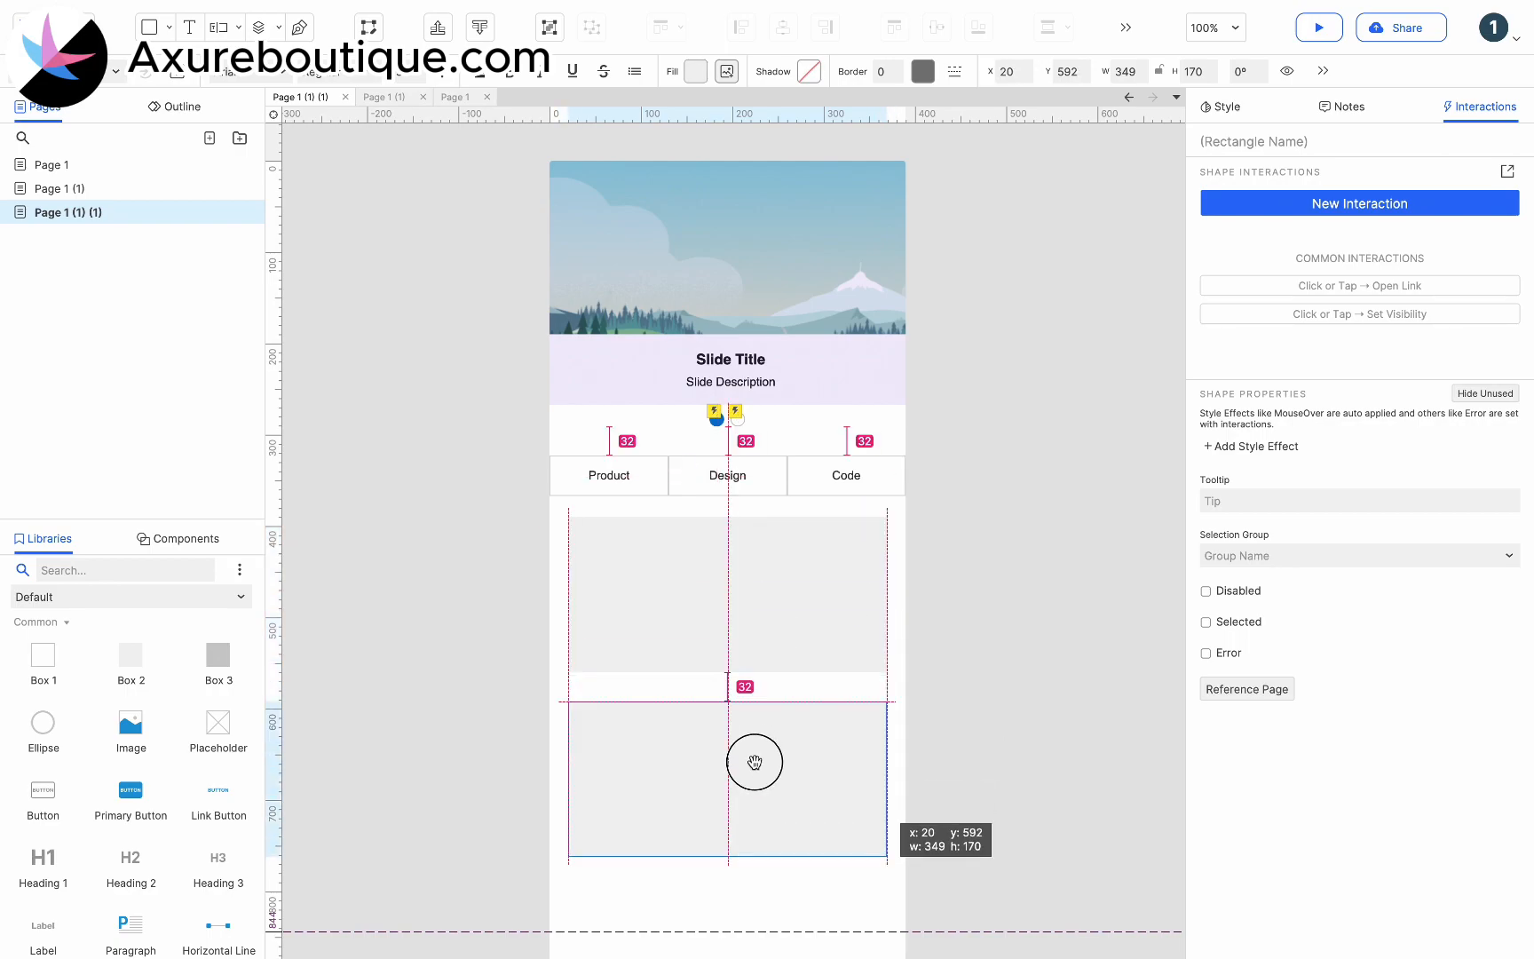
{"action": "left_click_drag", "start_coordinate": [754, 761], "coordinate": [758, 751]}
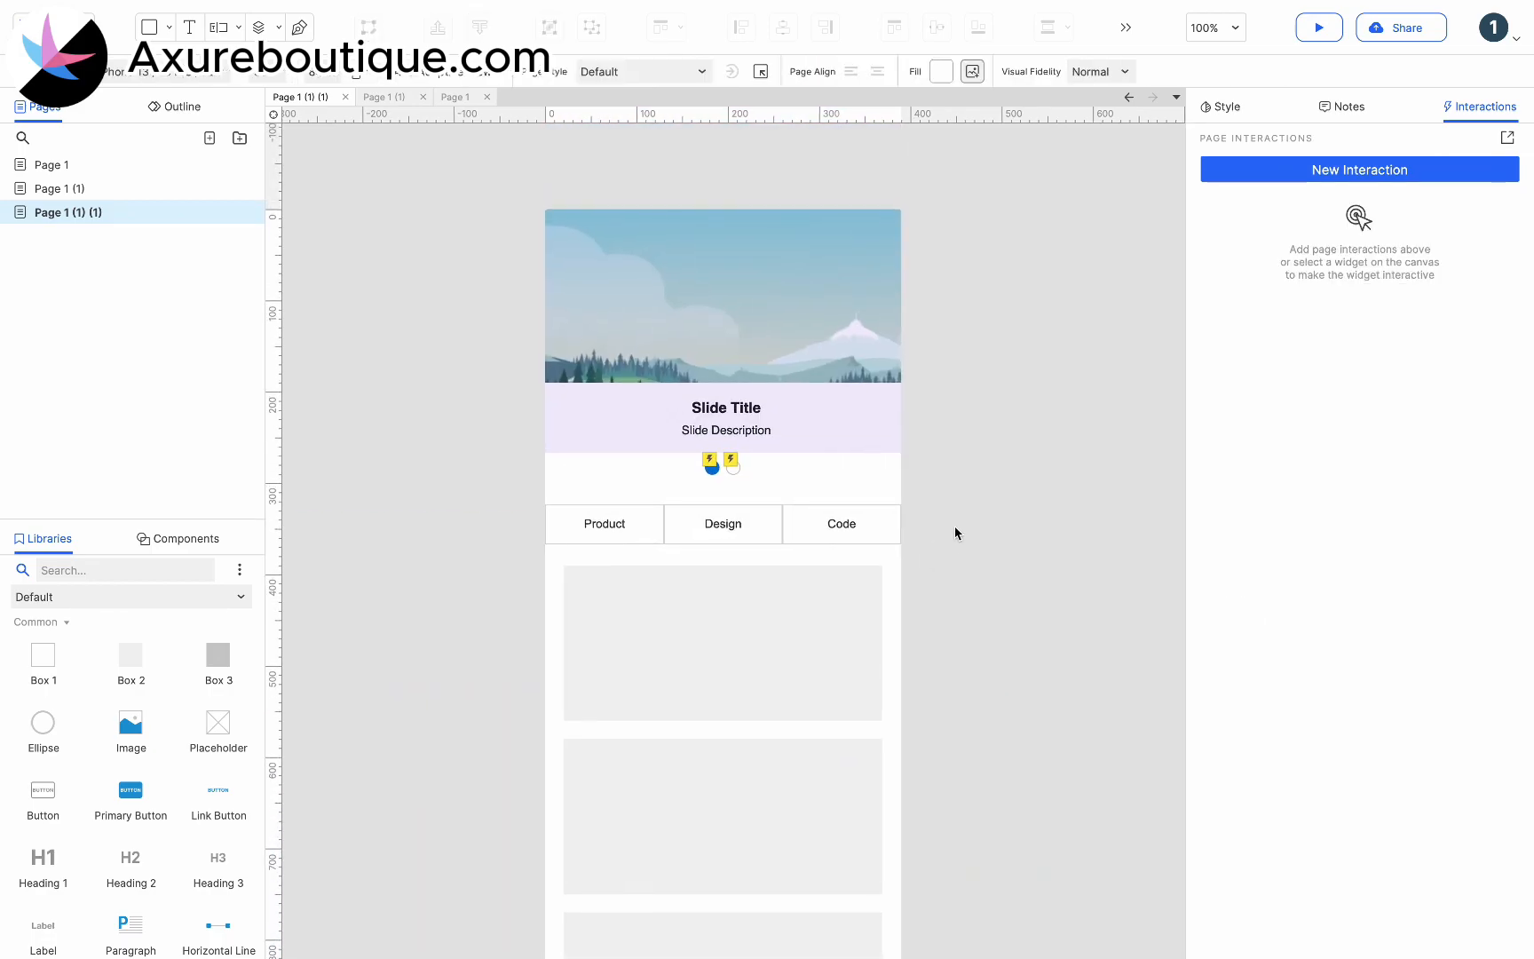
Step: Name the tab group Navigation and make an off-page copy at x440 y0 into a dynamic panel
{"action": "left_click", "coordinate": [722, 524]}
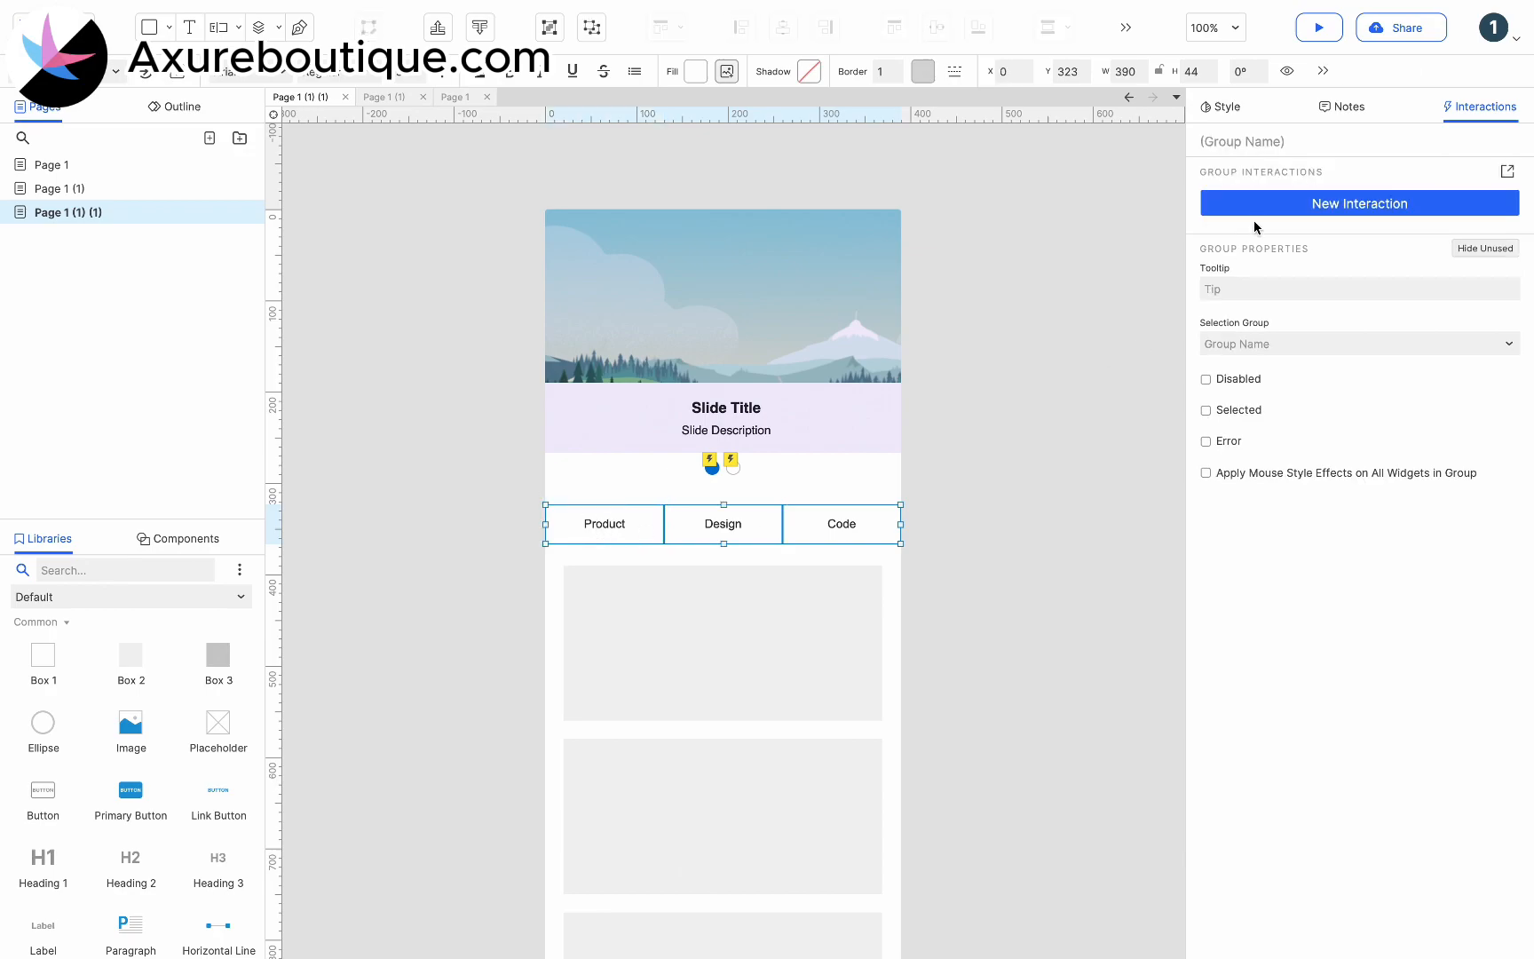
{"action": "type", "text": "Nag"}
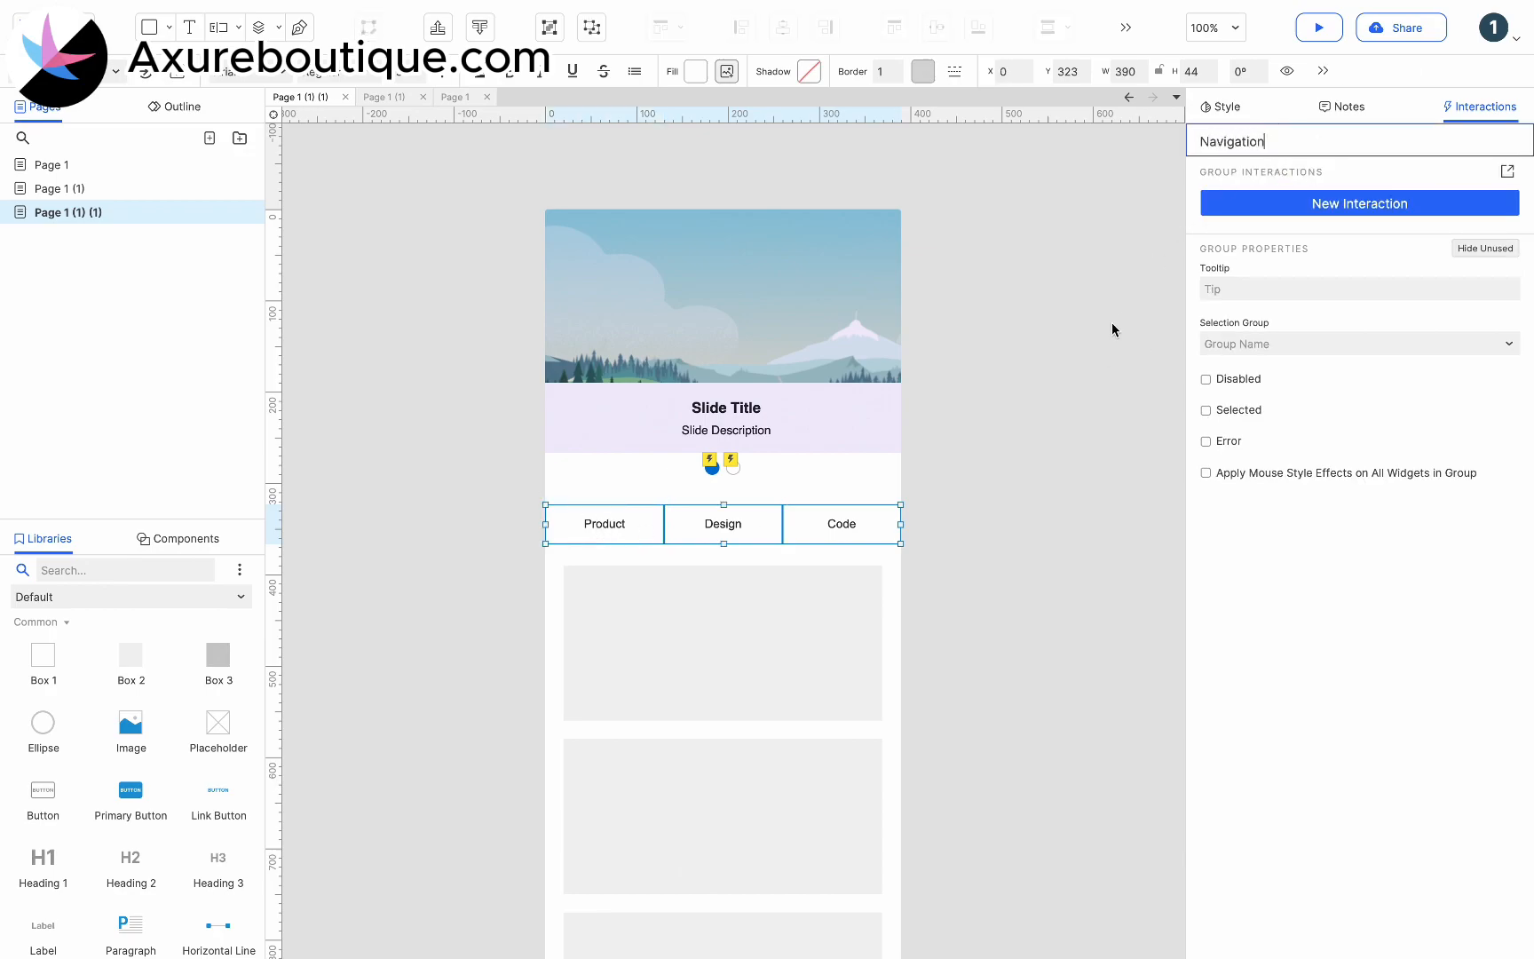
{"action": "left_click_drag", "start_coordinate": [724, 523], "coordinate": [729, 533]}
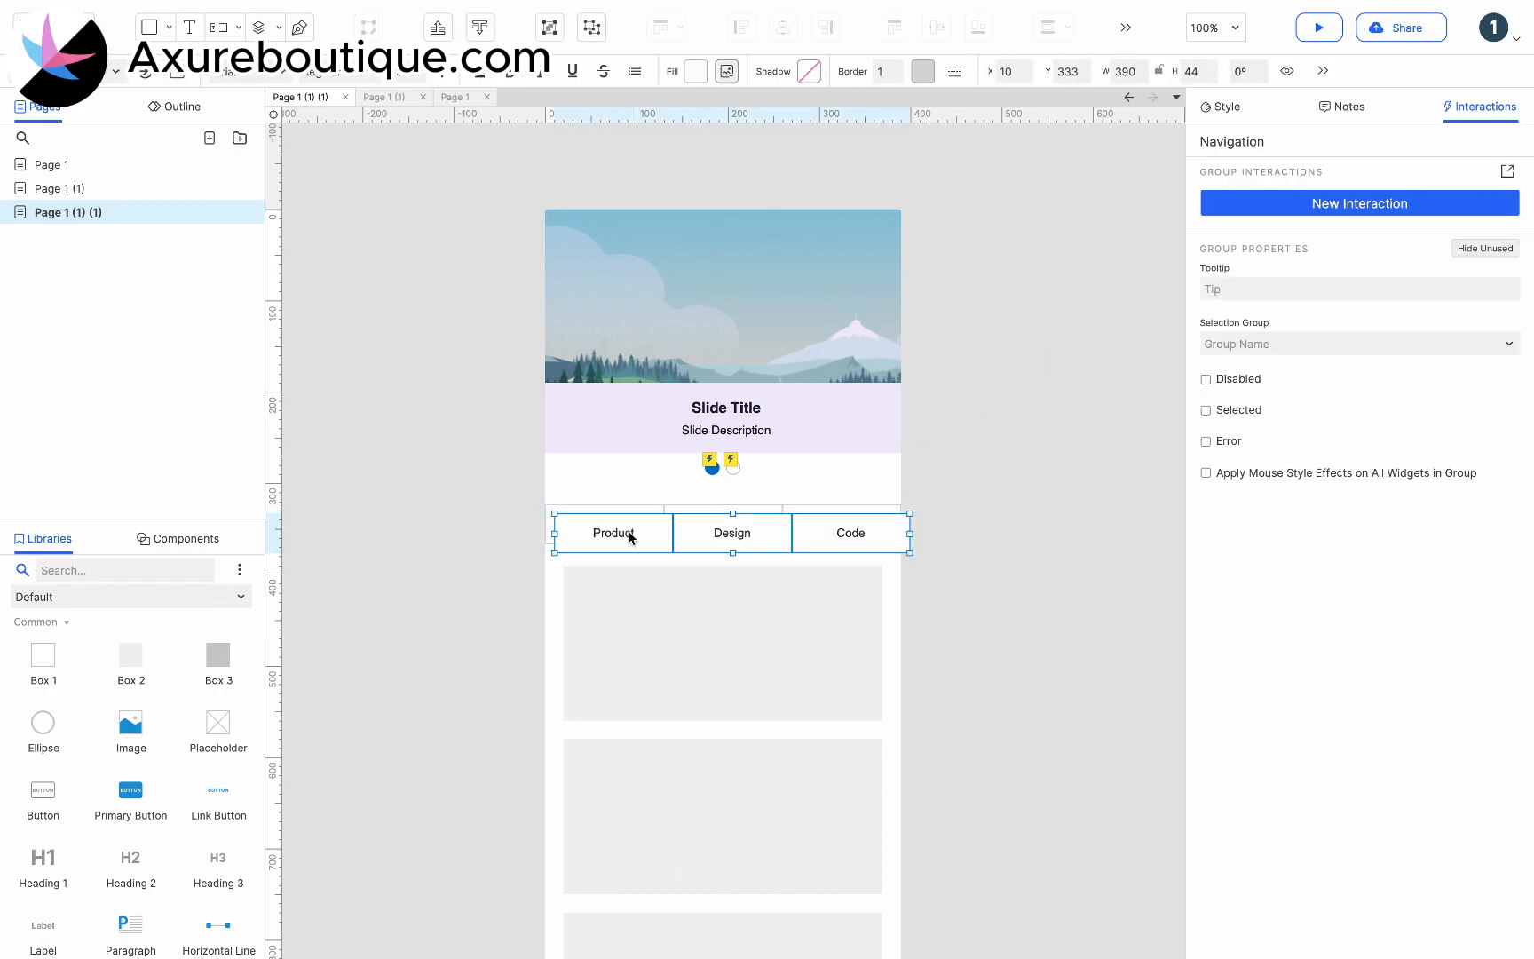
{"action": "right_click", "coordinate": [1027, 229]}
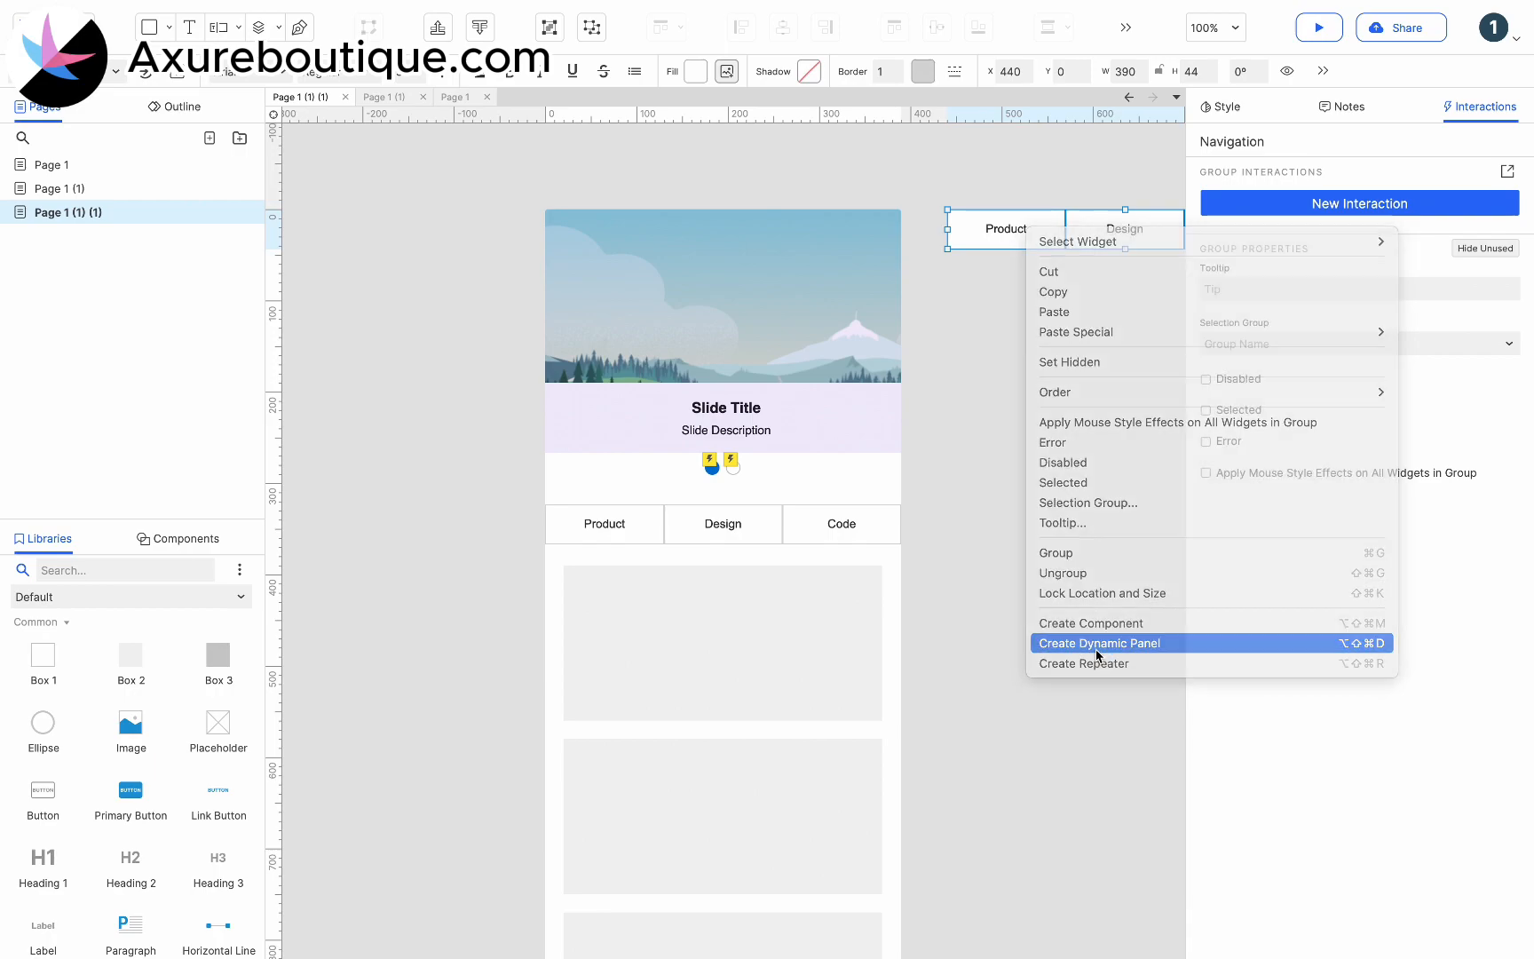
{"action": "left_click", "coordinate": [1099, 643]}
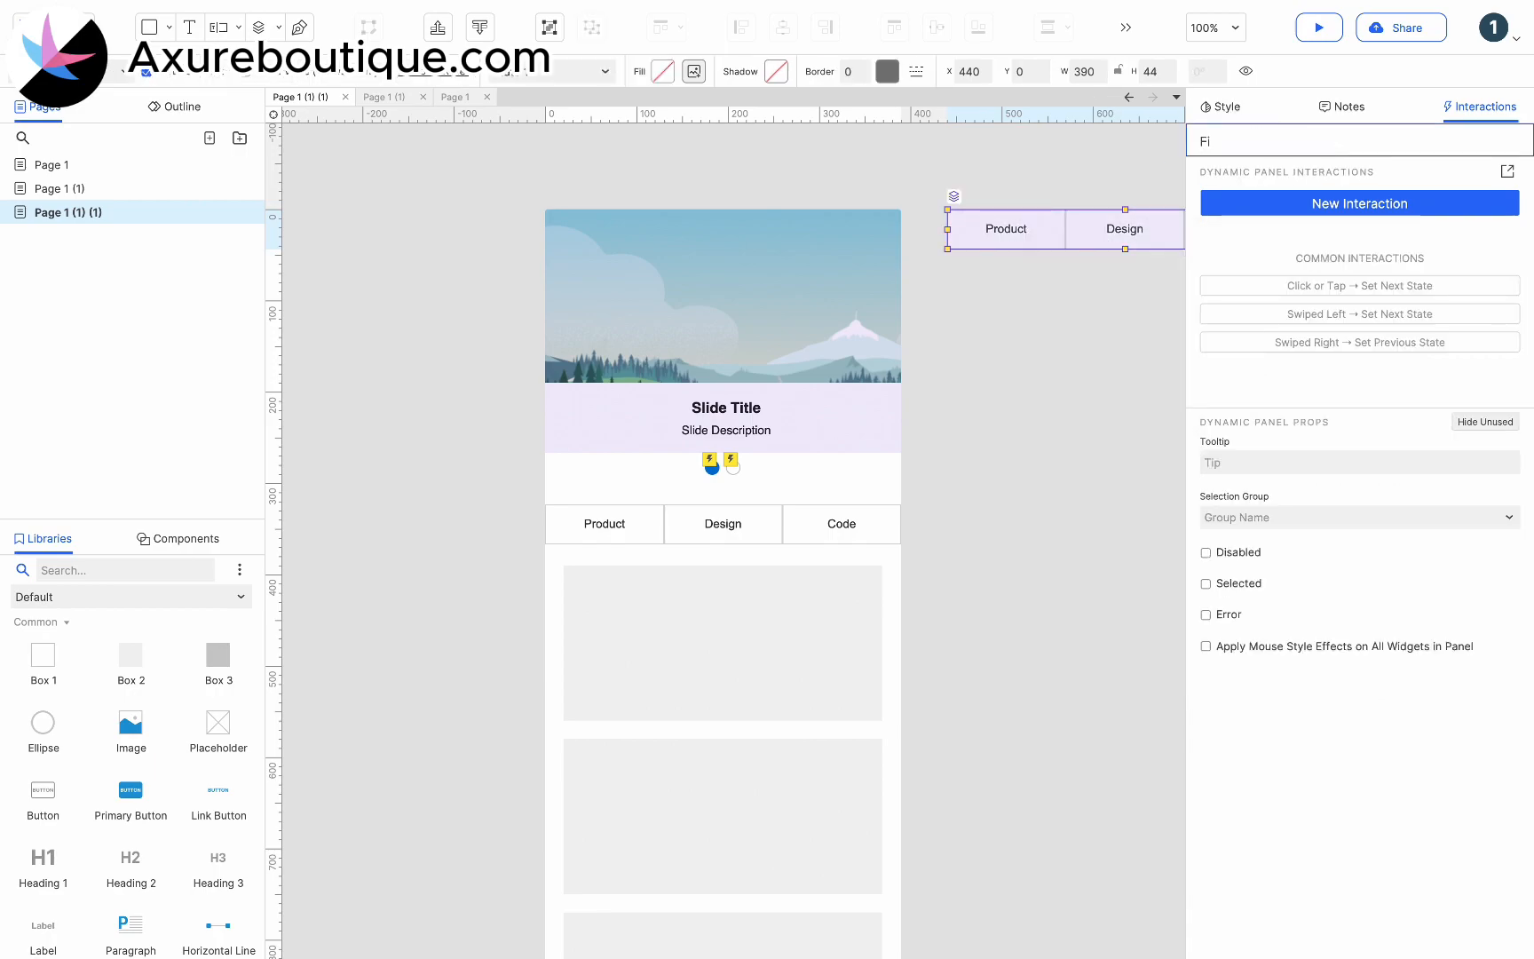
Step: Name the panel Fixed and pin it to the browser window at top centre
{"action": "right_click", "coordinate": [1088, 240]}
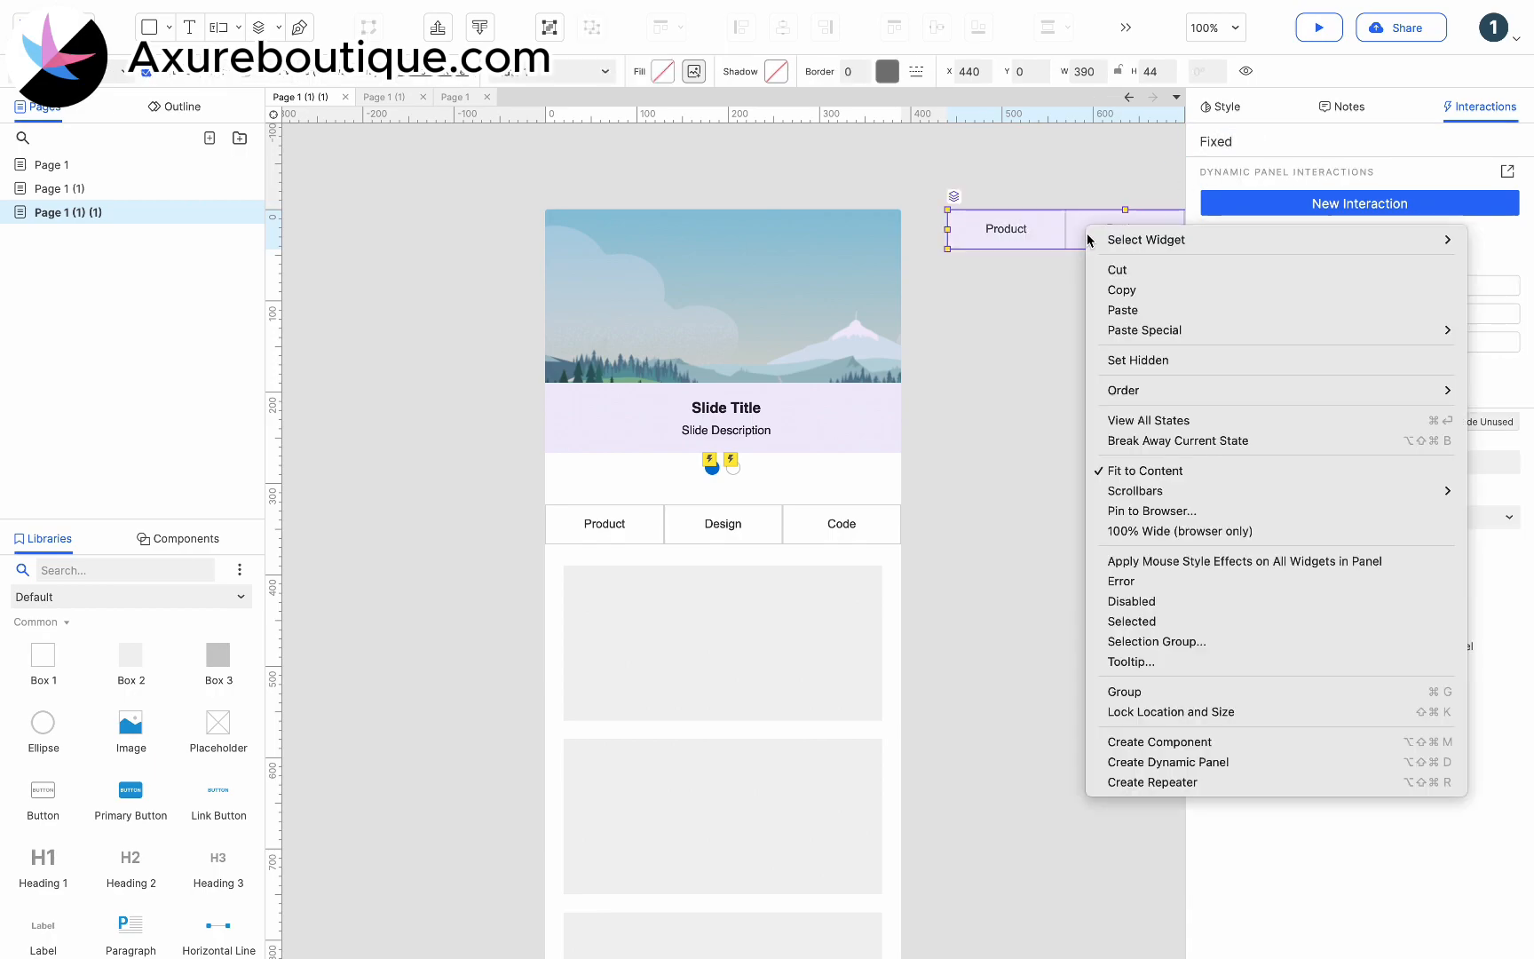
{"action": "left_click", "coordinate": [1152, 510]}
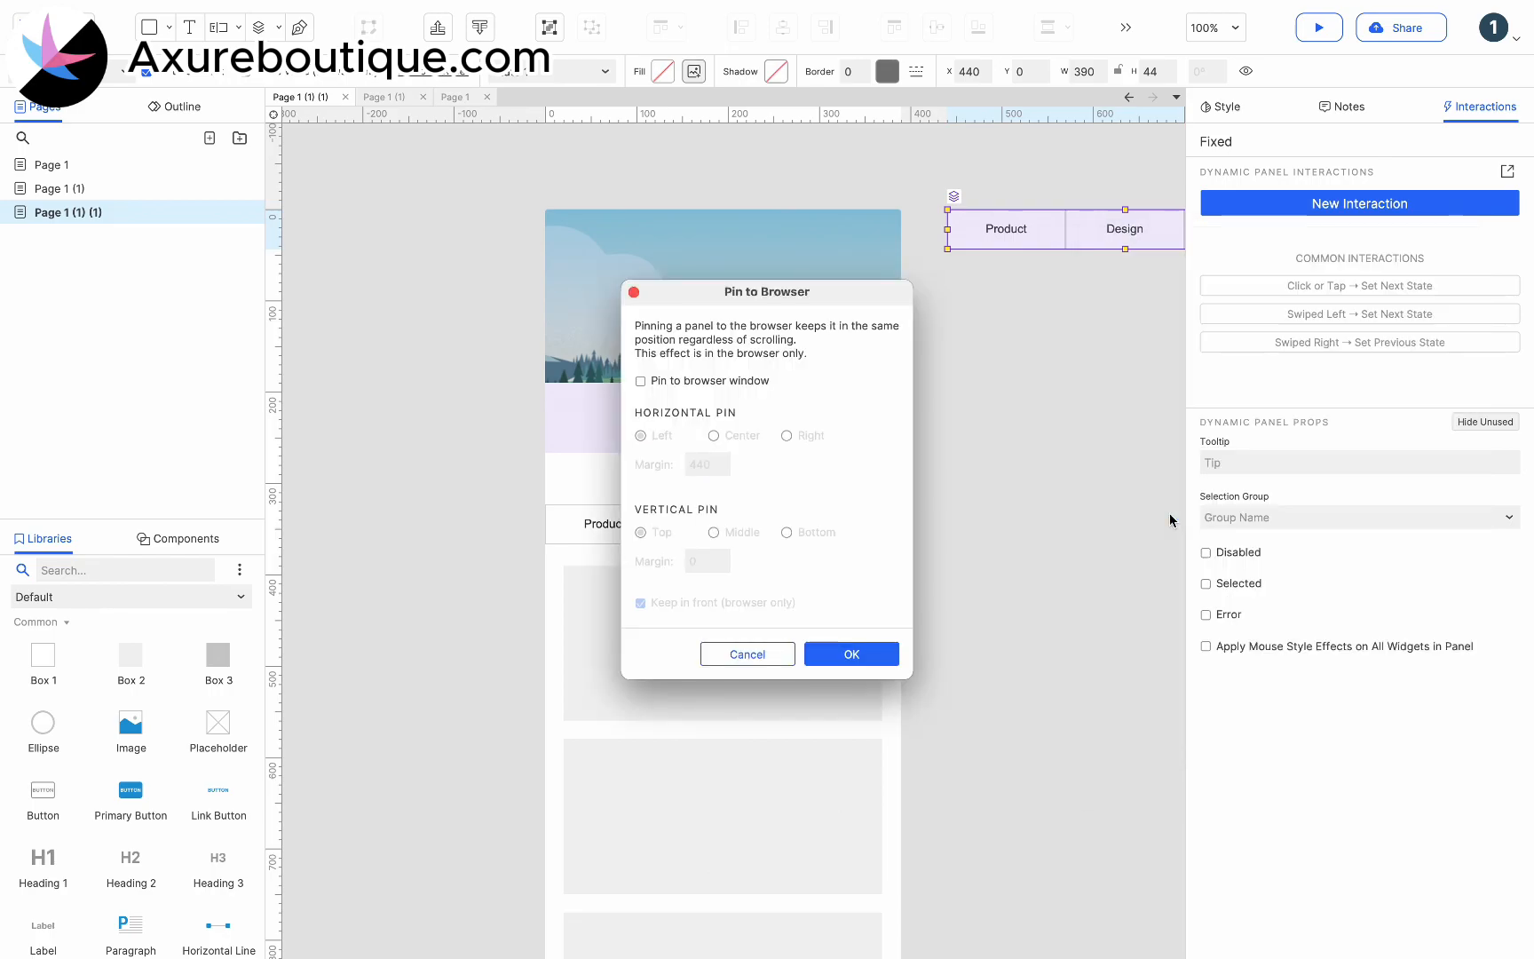
{"action": "left_click", "coordinate": [639, 380]}
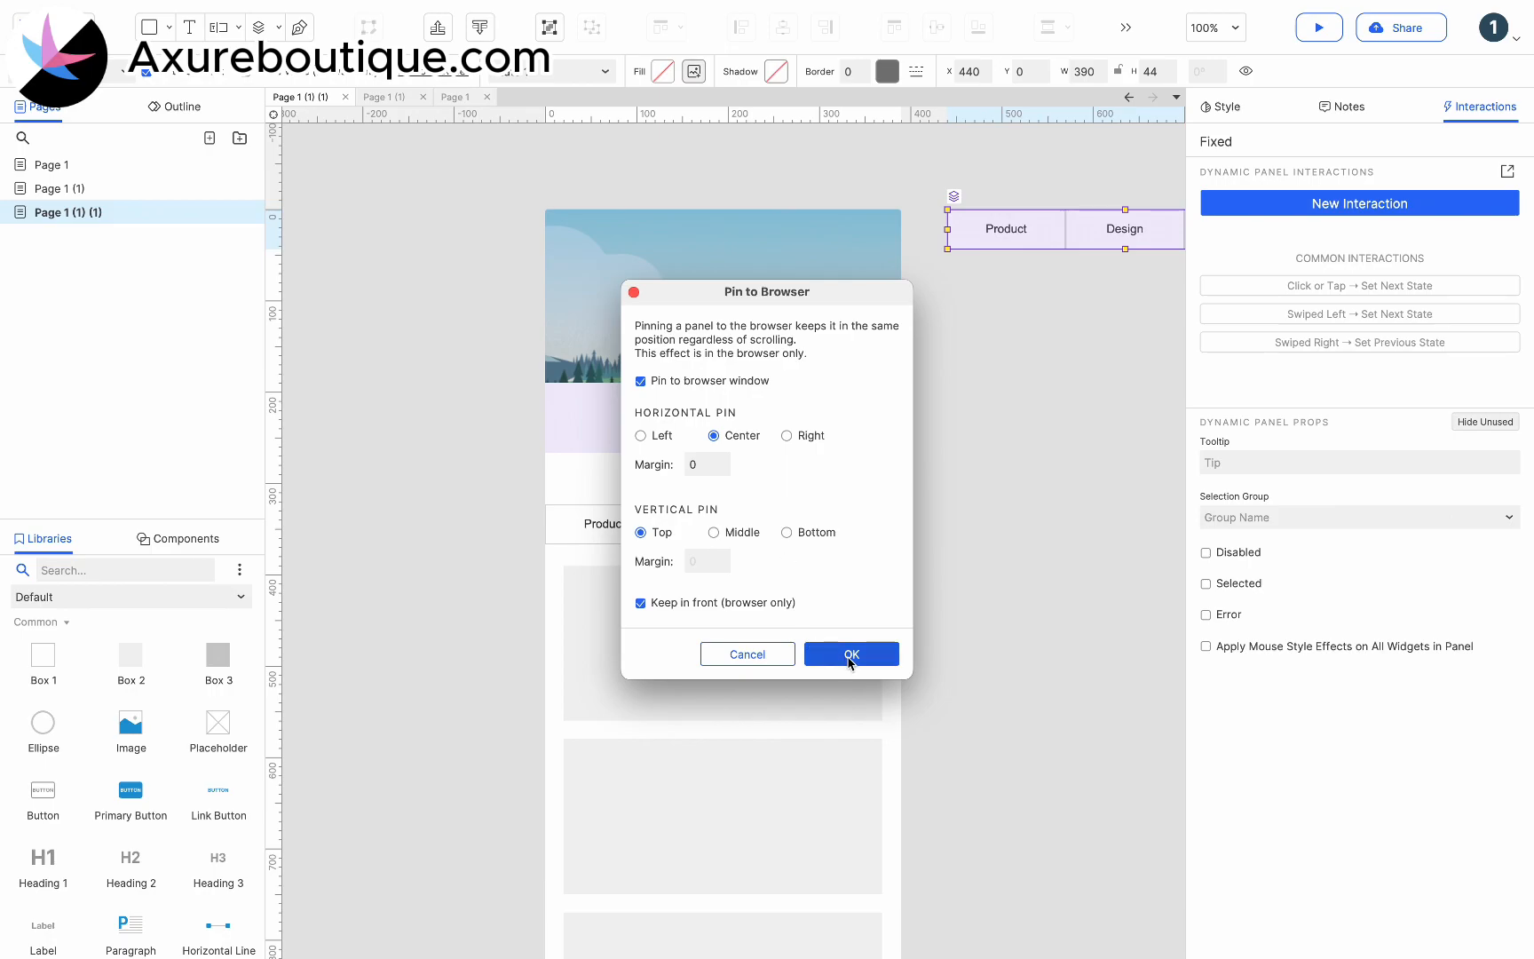
{"action": "left_click", "coordinate": [851, 653]}
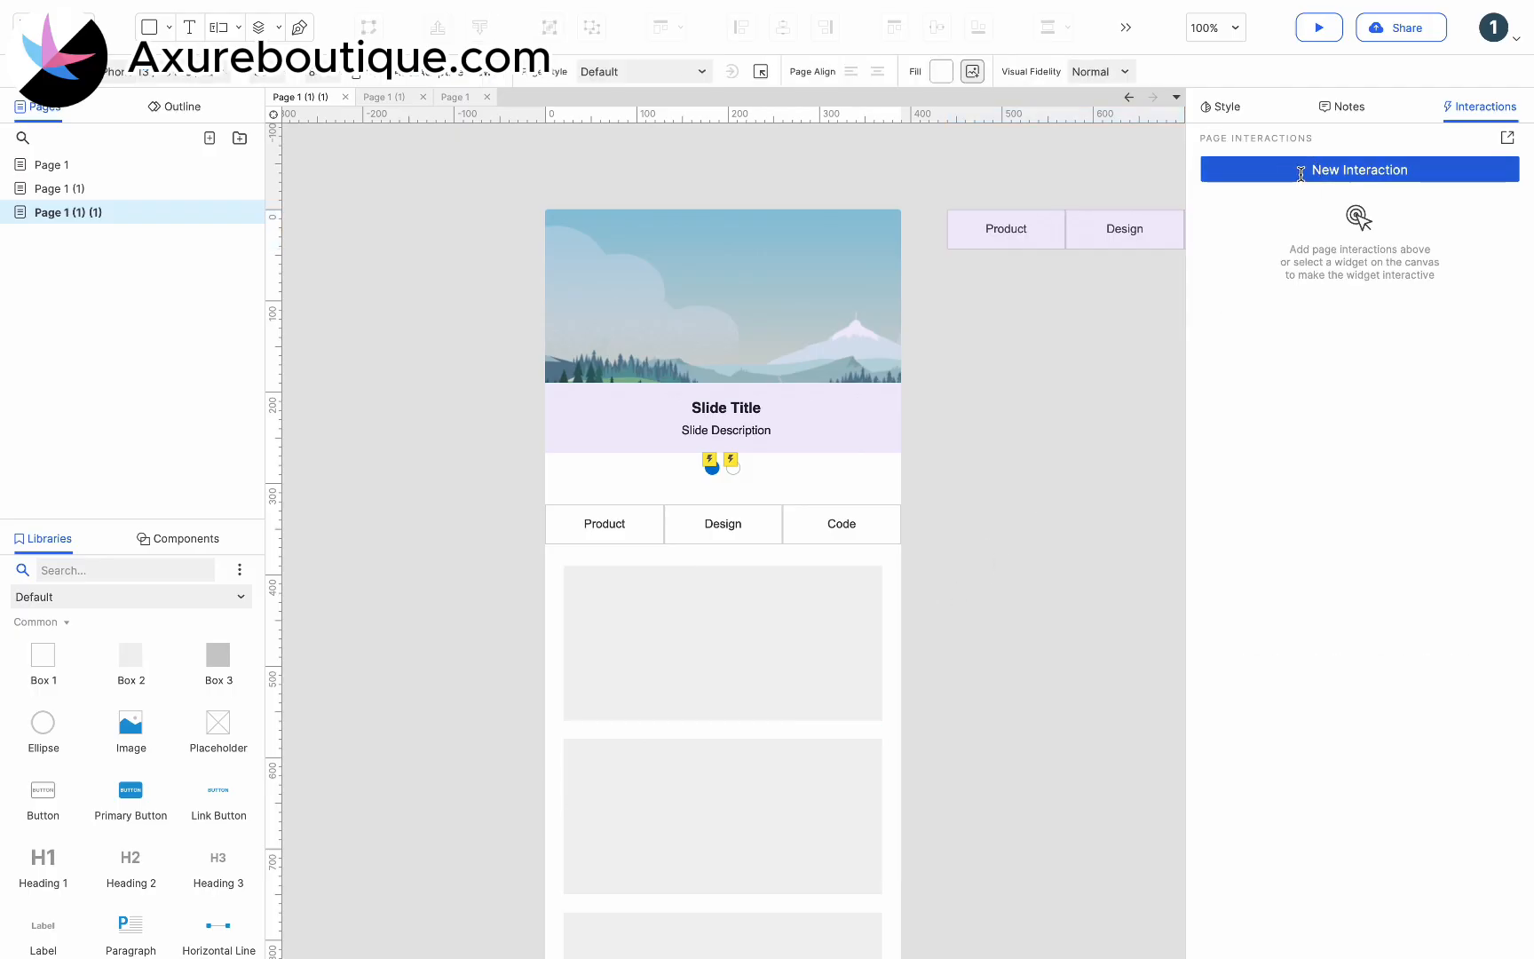
Step: Add a Window Scrolled case with condition [[Window.scrollY]] is greater than
{"action": "left_click", "coordinate": [1358, 169]}
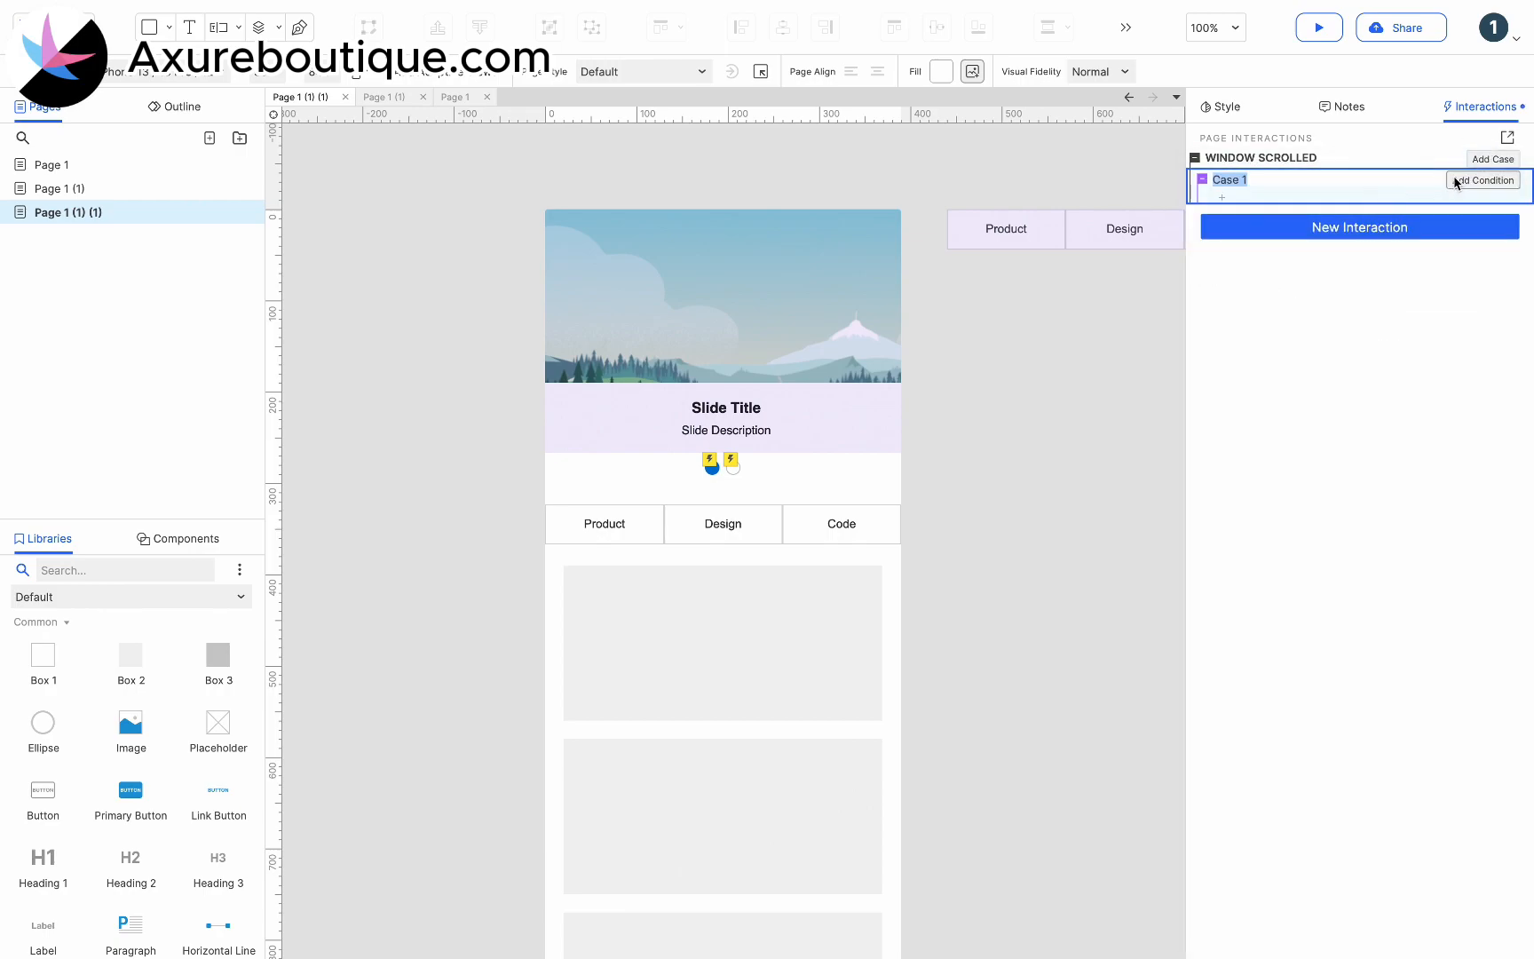
{"action": "left_click", "coordinate": [1482, 179]}
{"action": "type", "text": "sc"}
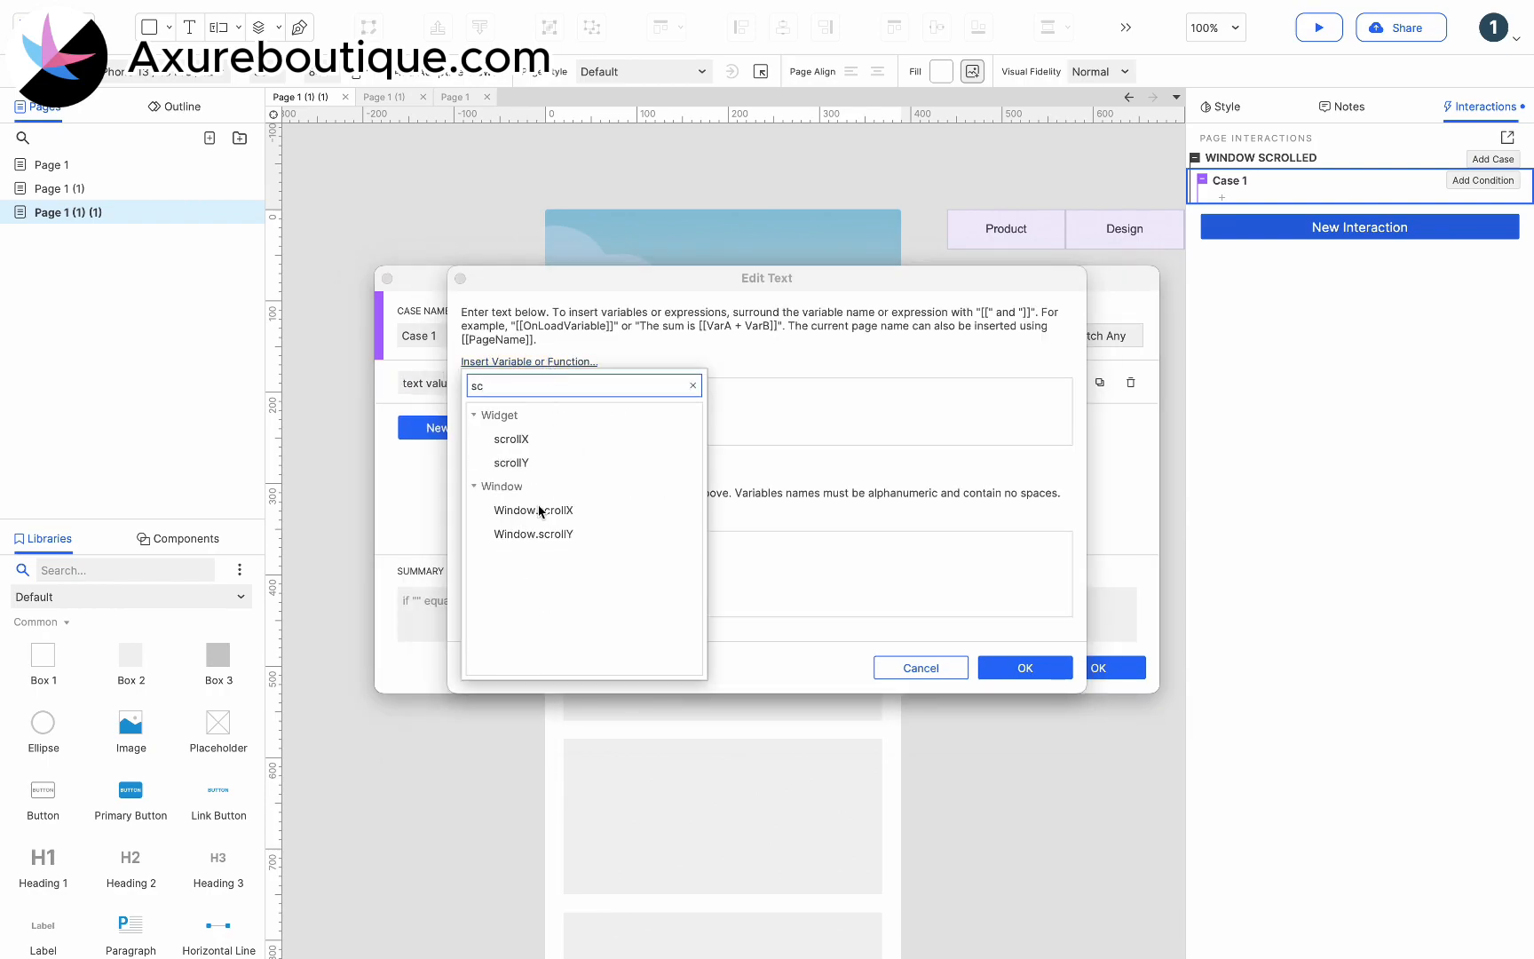
{"action": "left_click", "coordinate": [533, 533]}
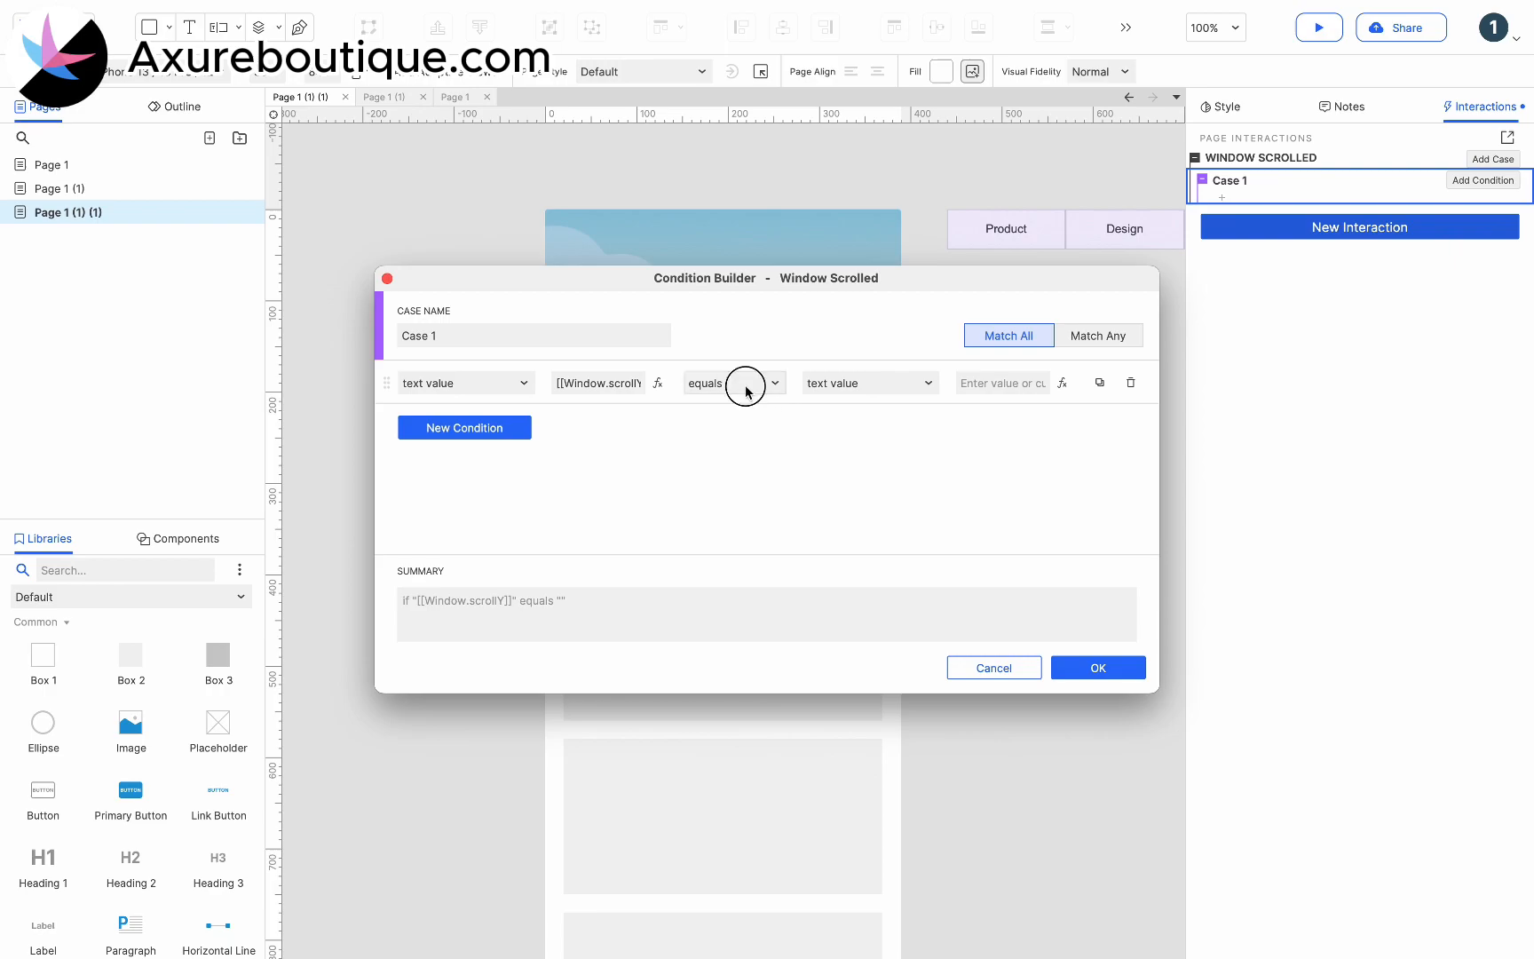
{"action": "left_click", "coordinate": [733, 382]}
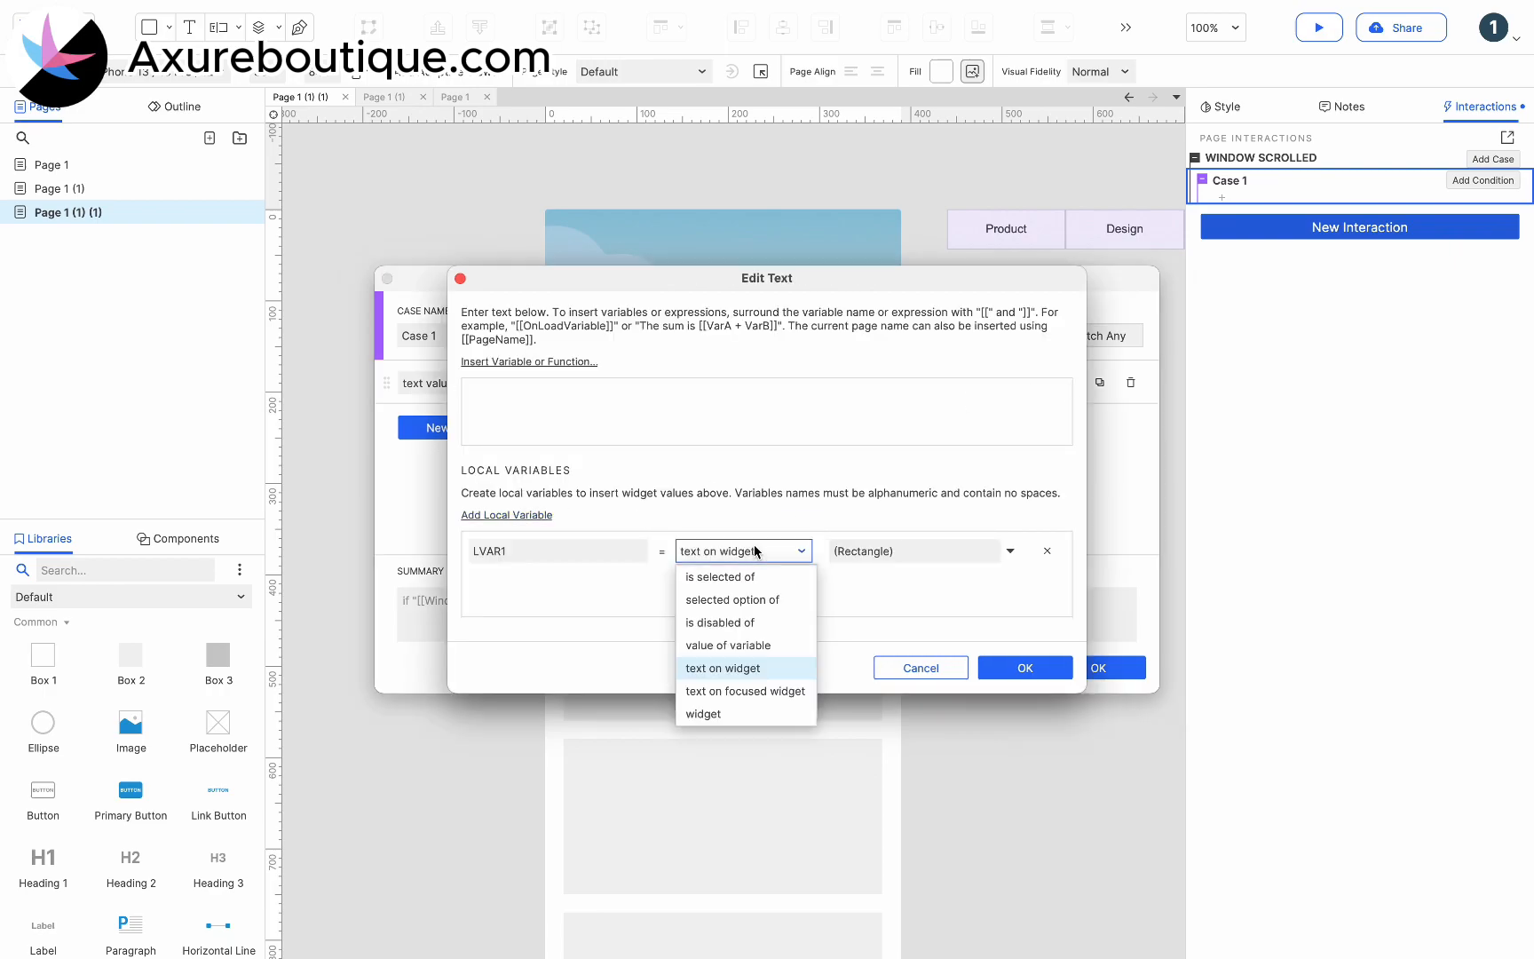
Step: Set the comparison value to [[LVAR1.top]] with LVAR1 as the Navigation widget
{"action": "left_click", "coordinate": [703, 714]}
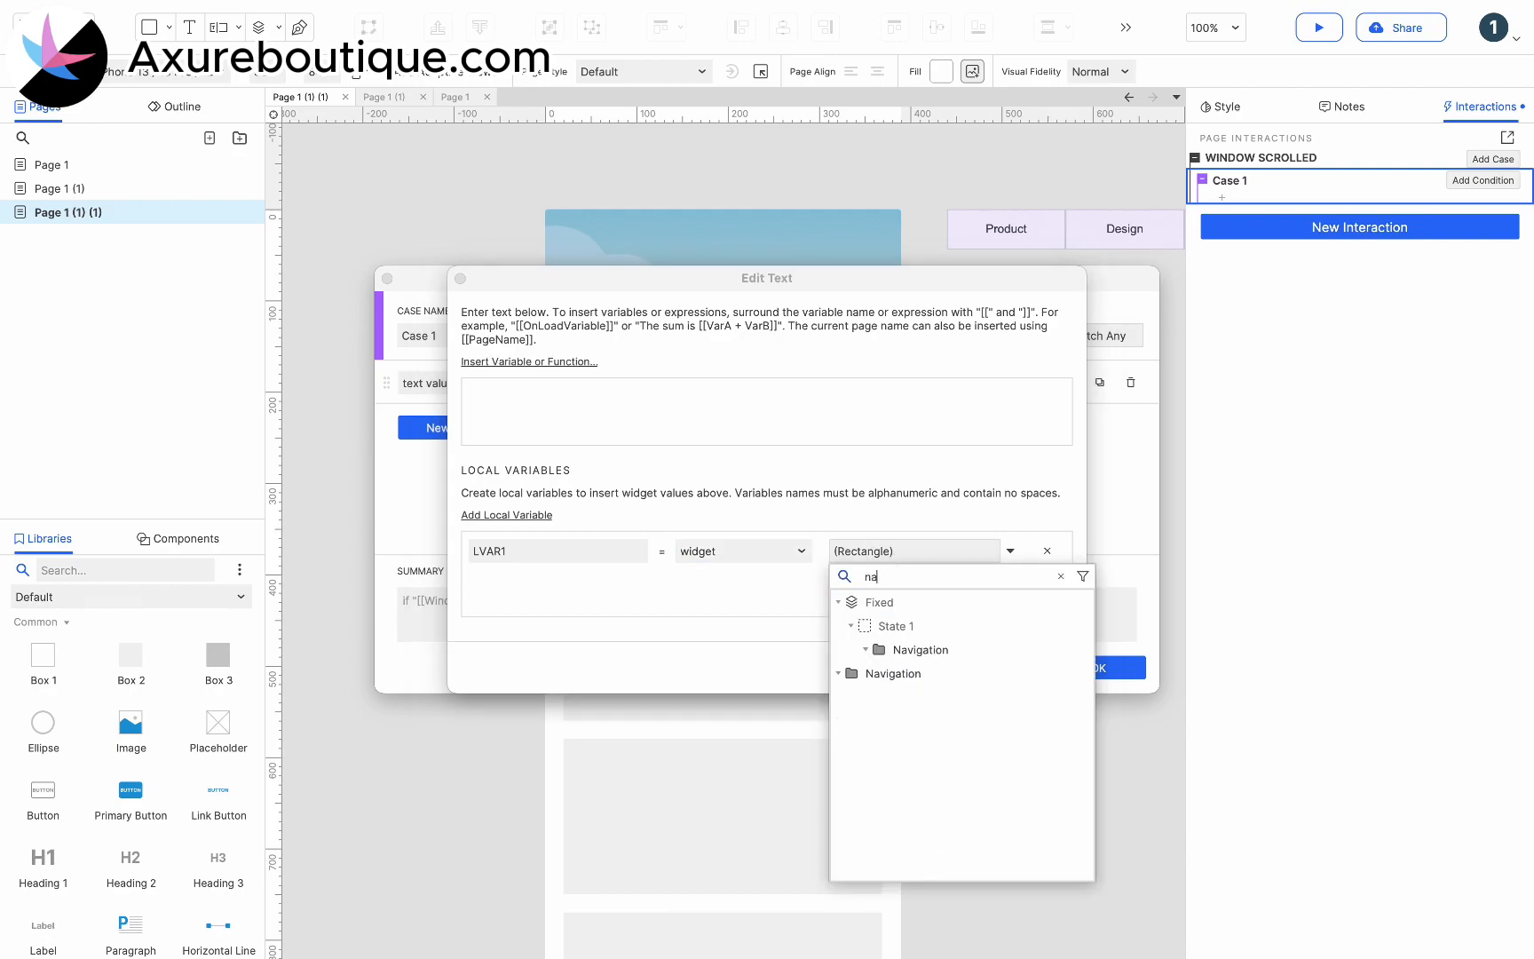
{"action": "left_click", "coordinate": [891, 672]}
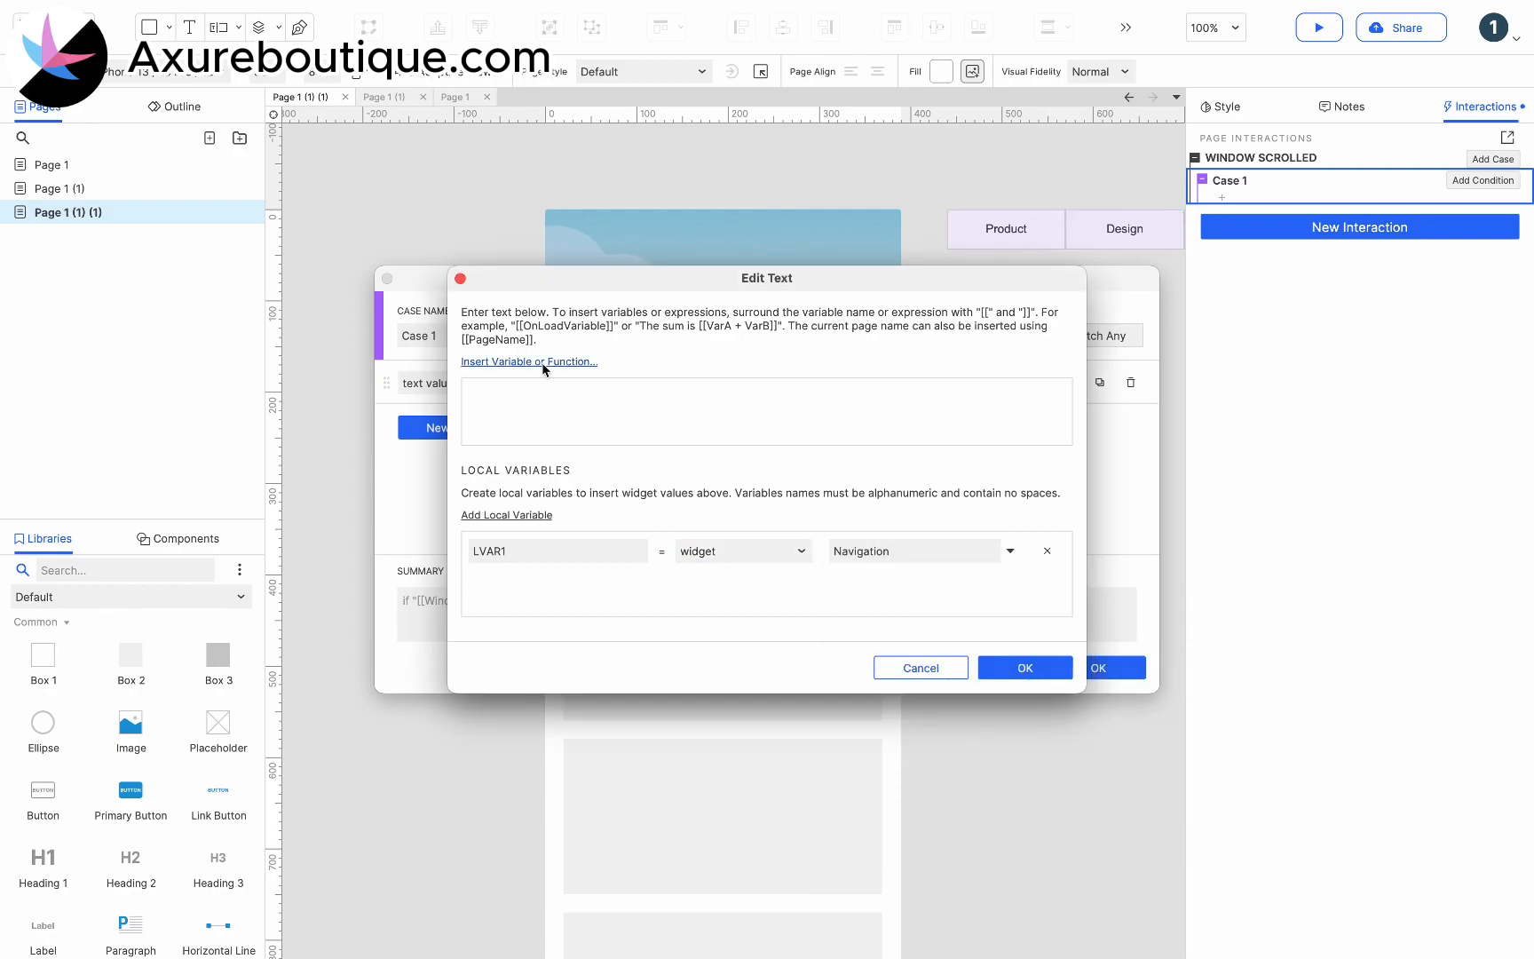
{"action": "left_click", "coordinate": [528, 360]}
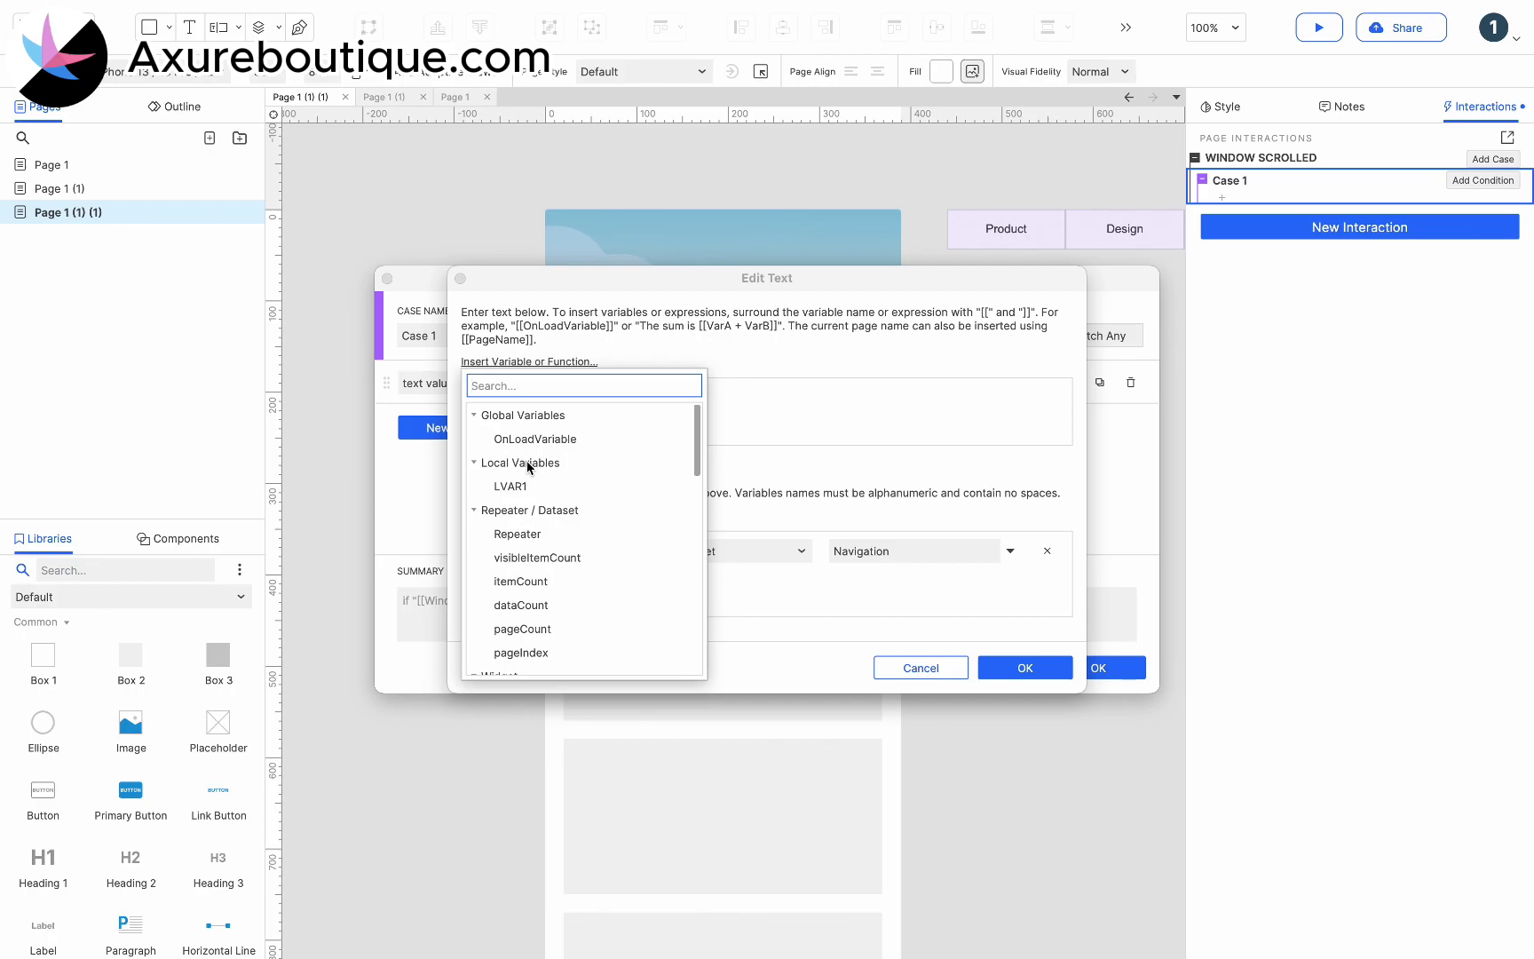
{"action": "type", "text": "to"}
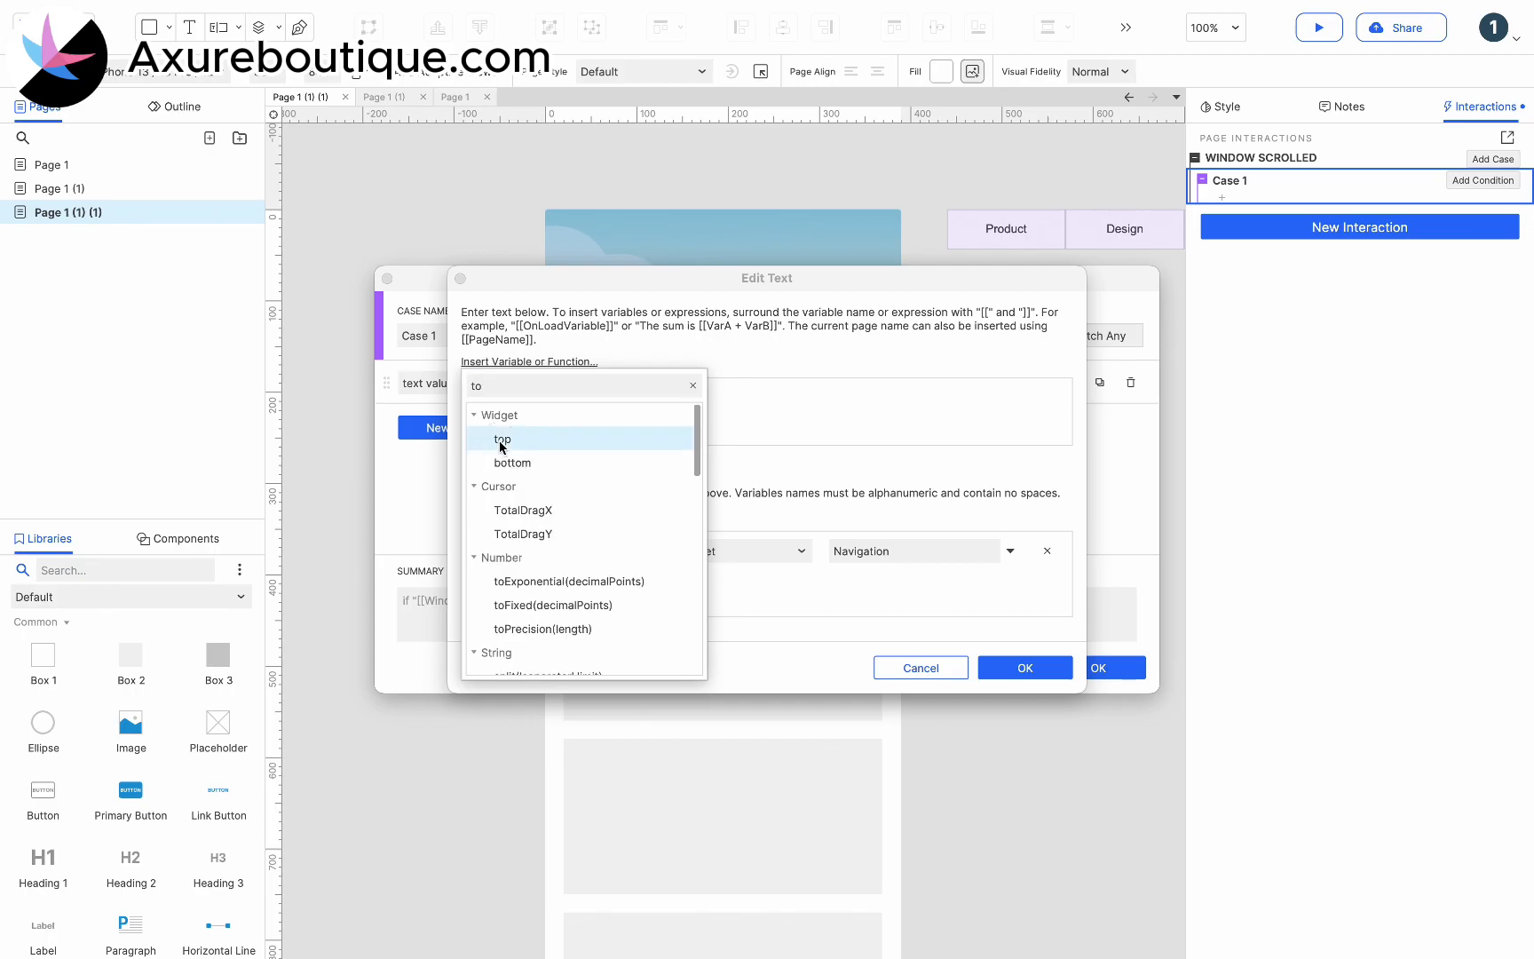
{"action": "left_click", "coordinate": [501, 436]}
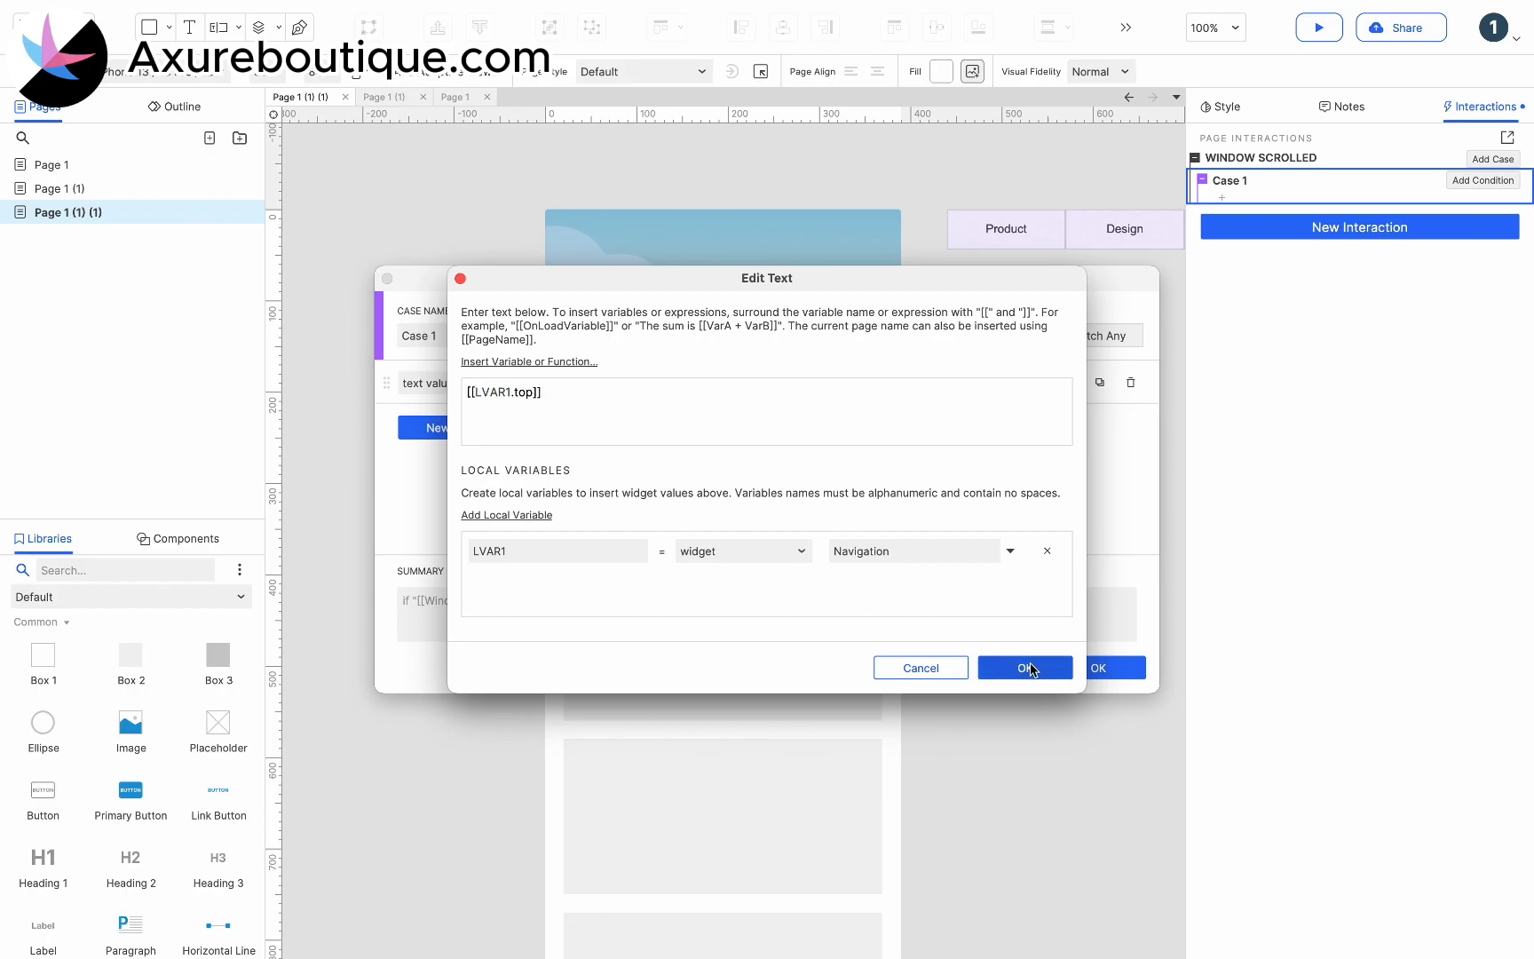
{"action": "left_click", "coordinate": [1024, 668]}
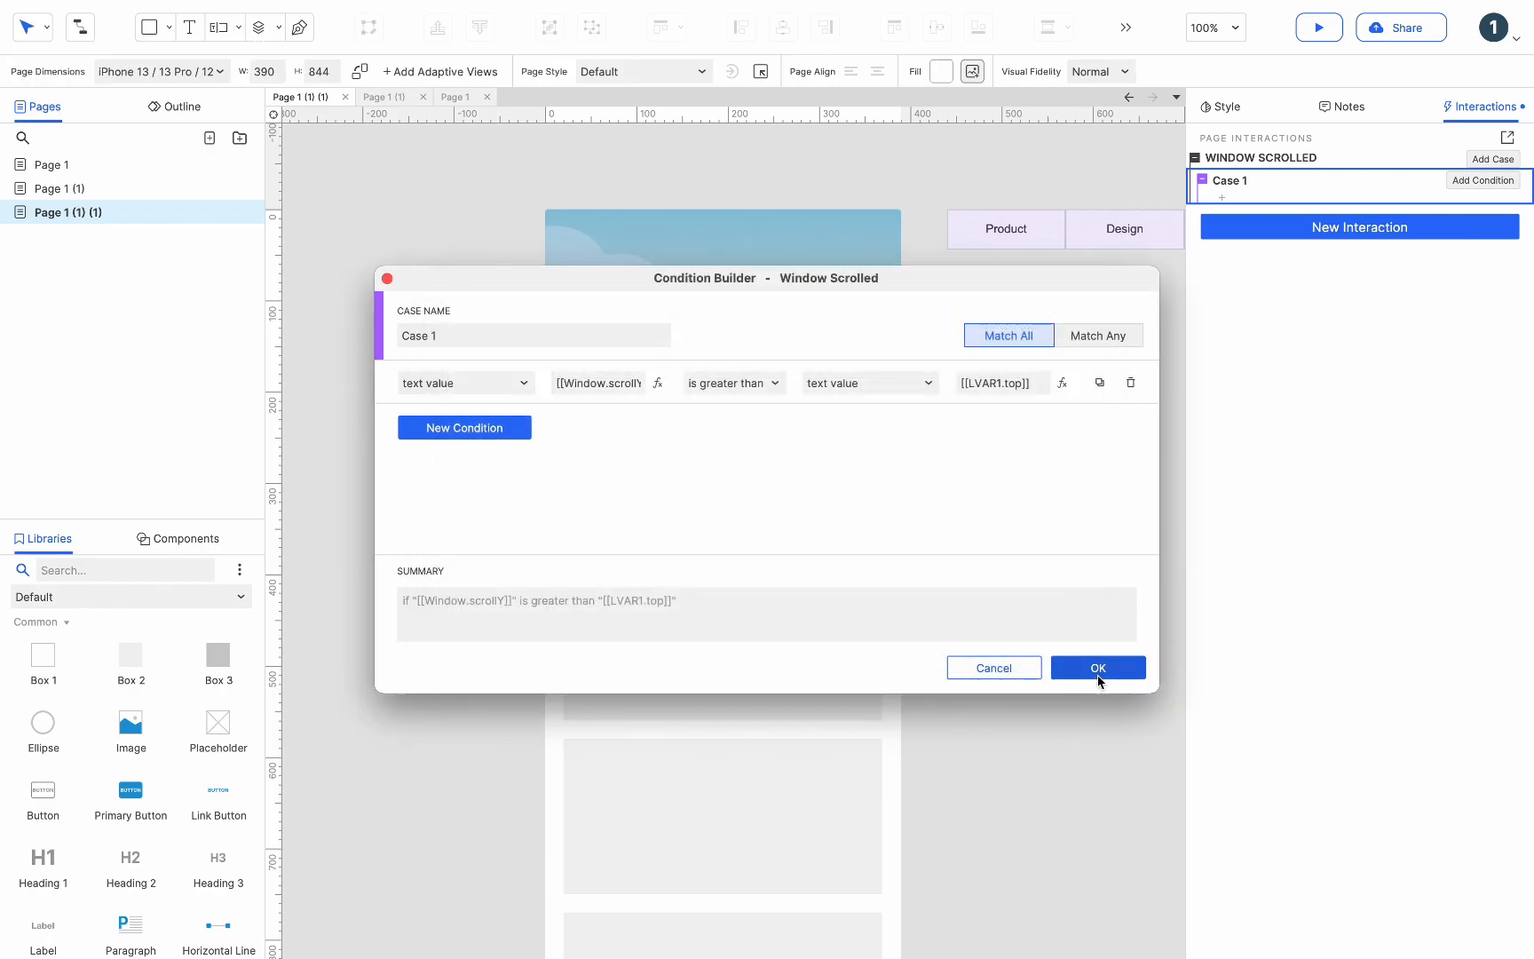
Step: Show Fixed when the condition holds, hide it in an Else case, then preview
{"action": "left_click", "coordinate": [1097, 668]}
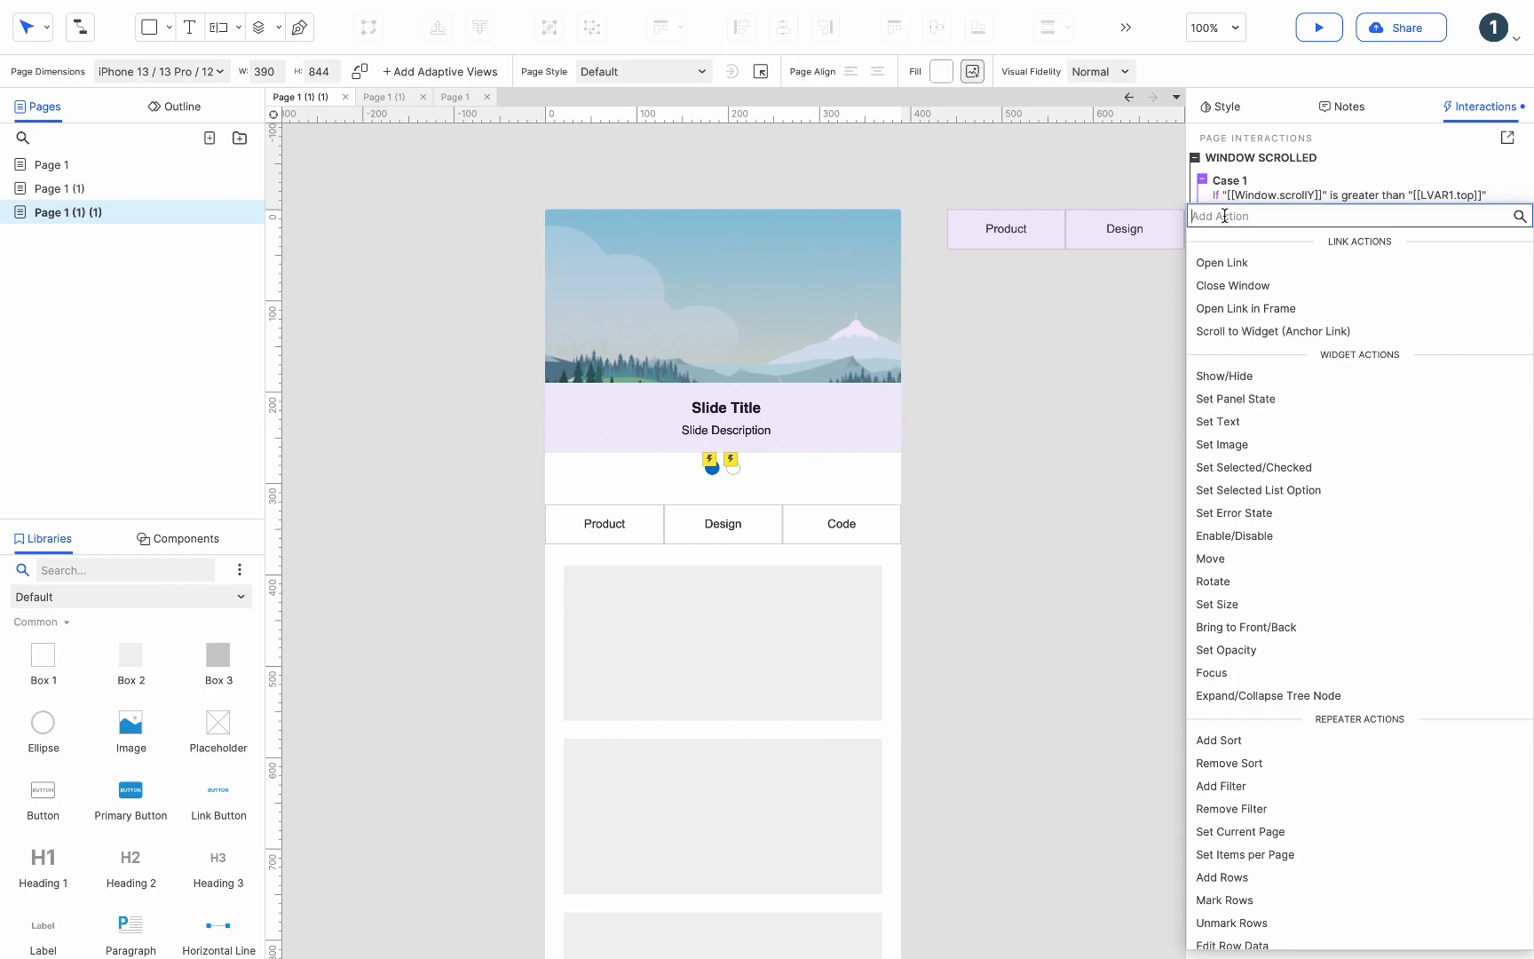
{"action": "left_click", "coordinate": [1223, 376]}
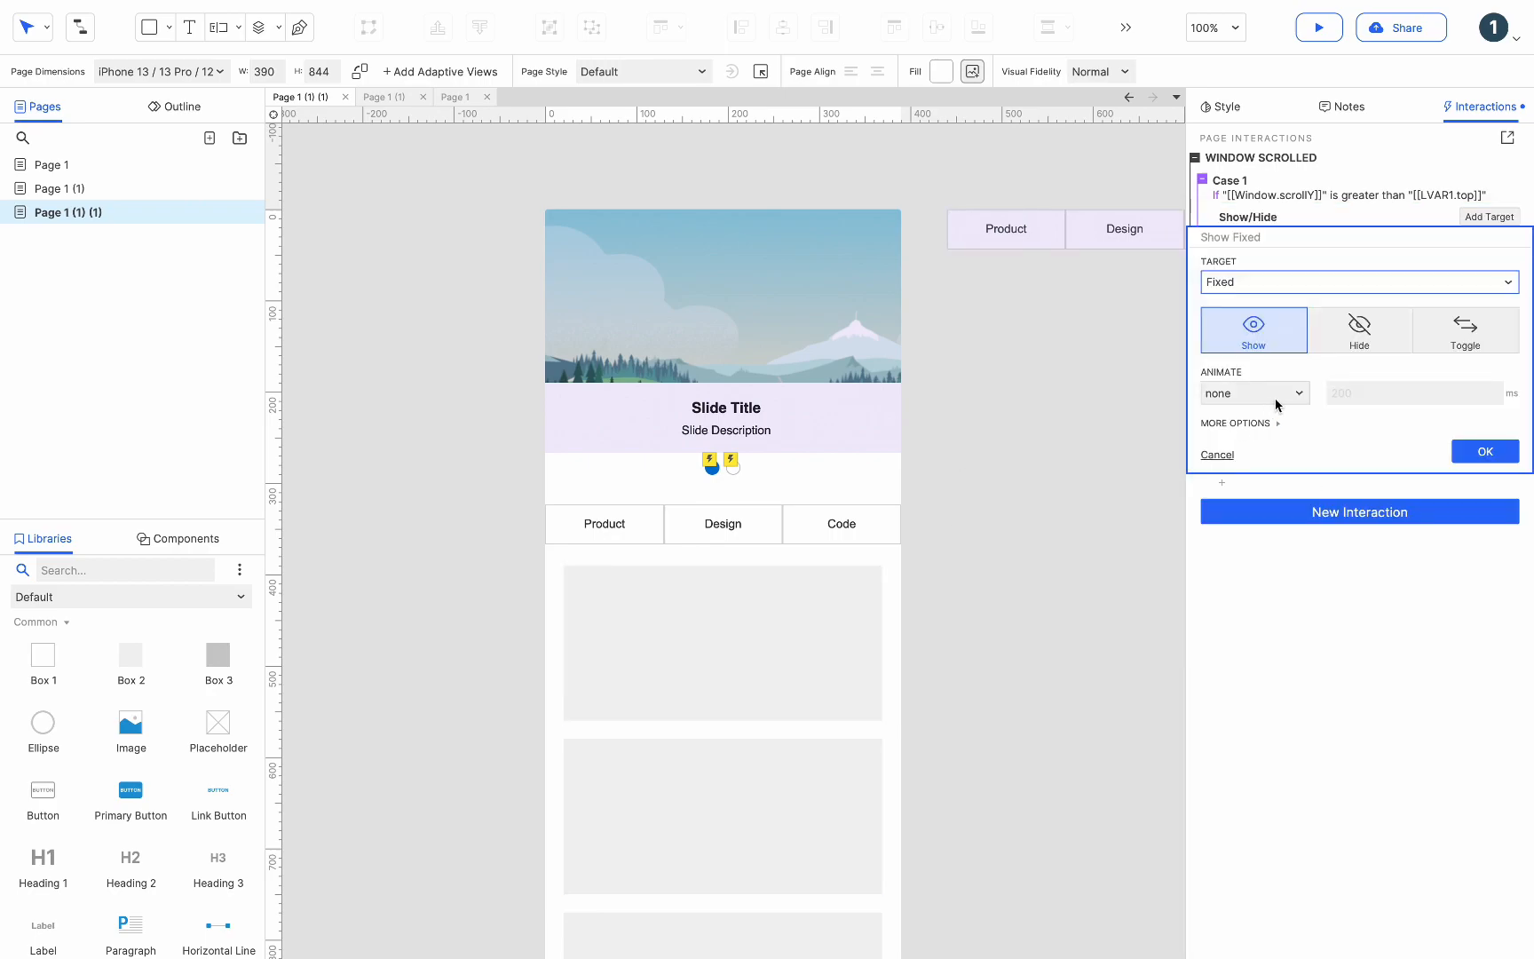
{"action": "left_click", "coordinate": [1491, 158]}
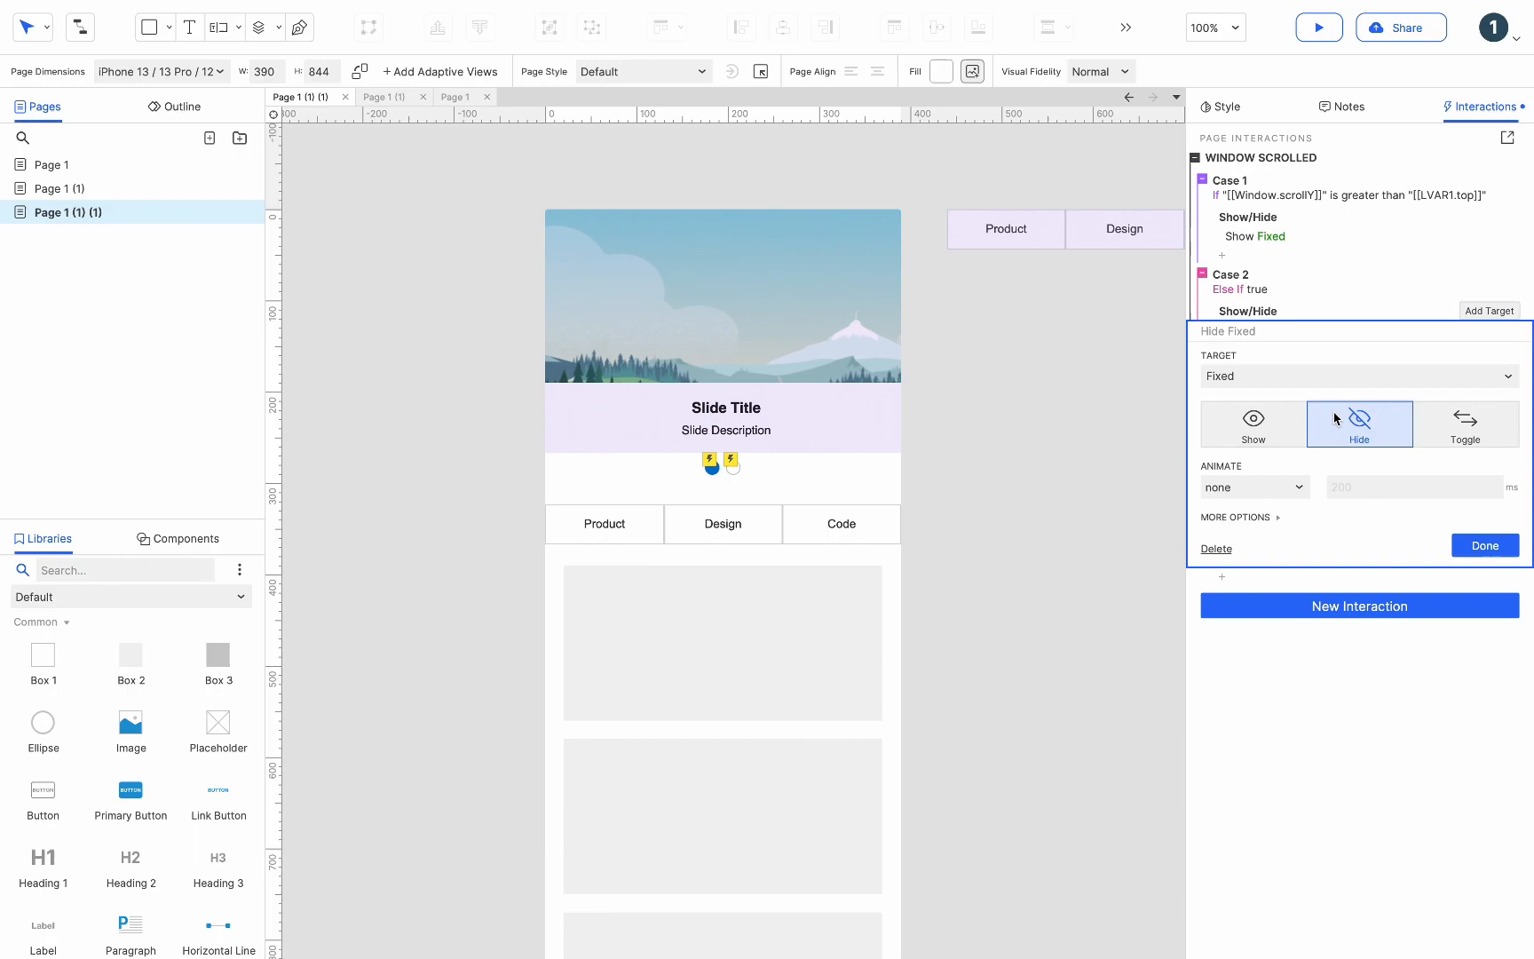
{"action": "right_click", "coordinate": [1005, 229]}
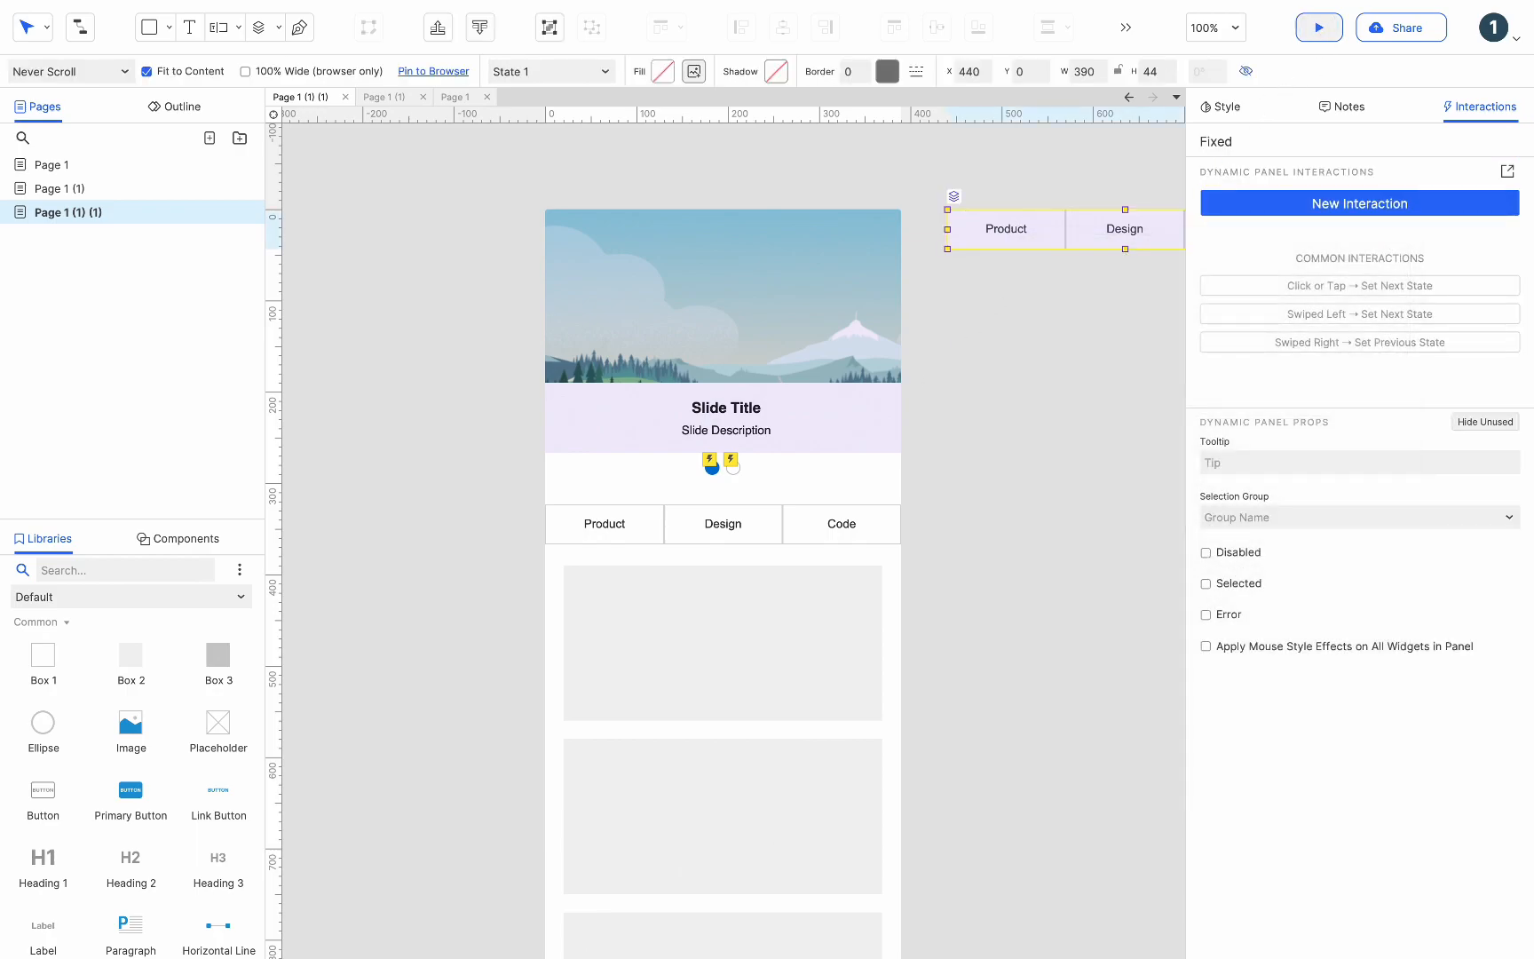
{"action": "left_click", "coordinate": [1317, 27]}
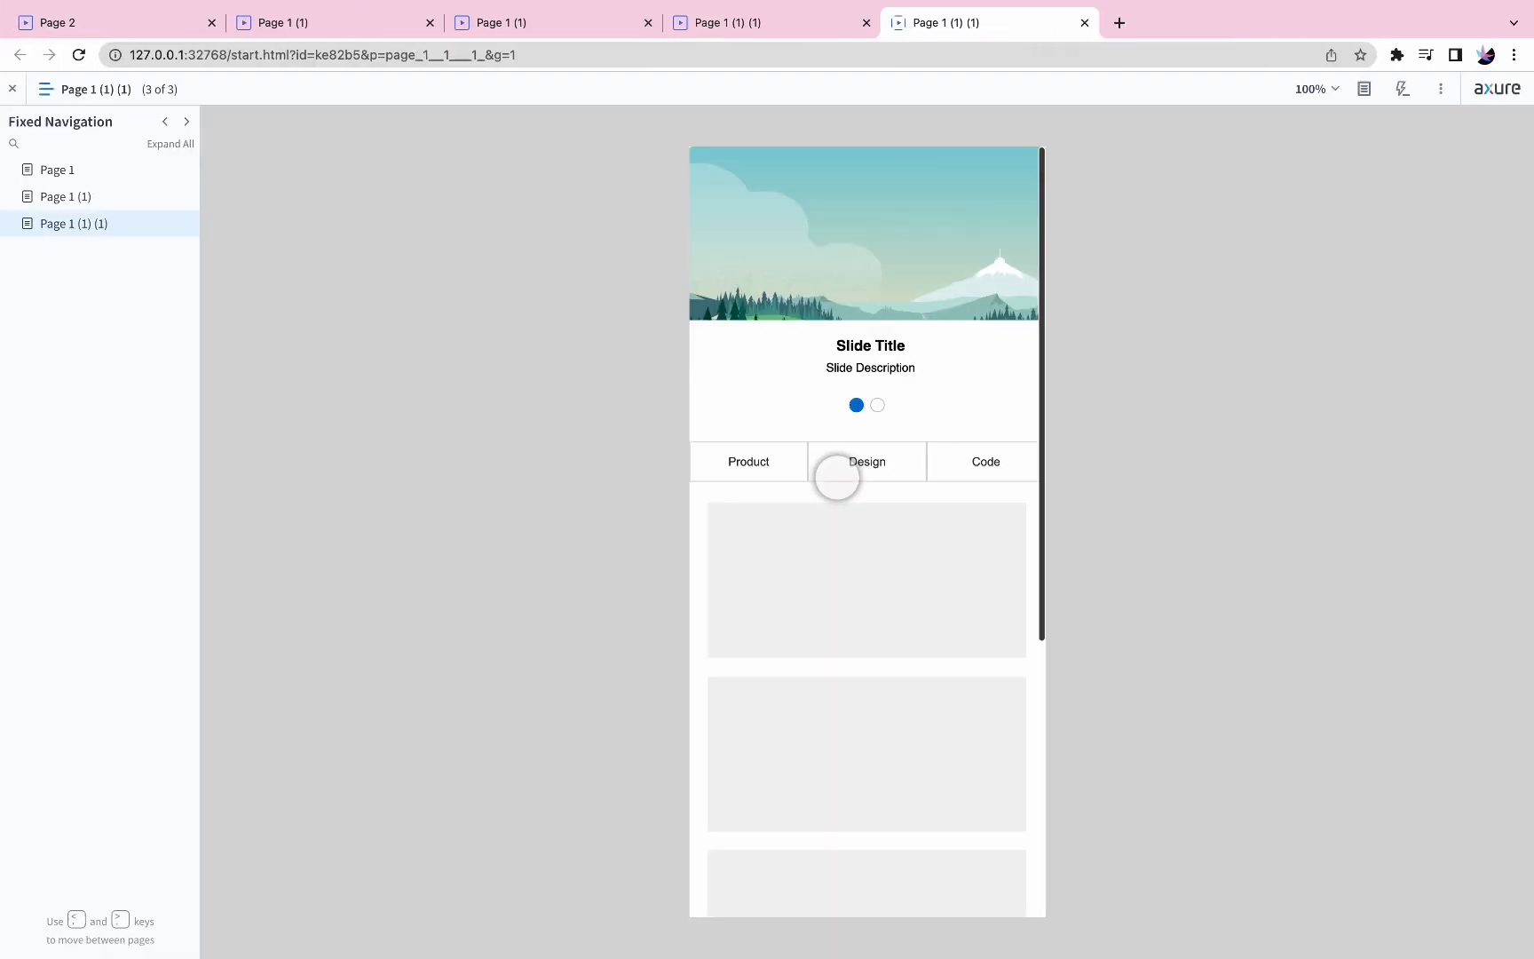
Step: Scroll the preview to confirm the Product, Design, Code bar stays pinned at the top
{"action": "scroll", "scroll_direction": "down", "scroll_amount": 3}
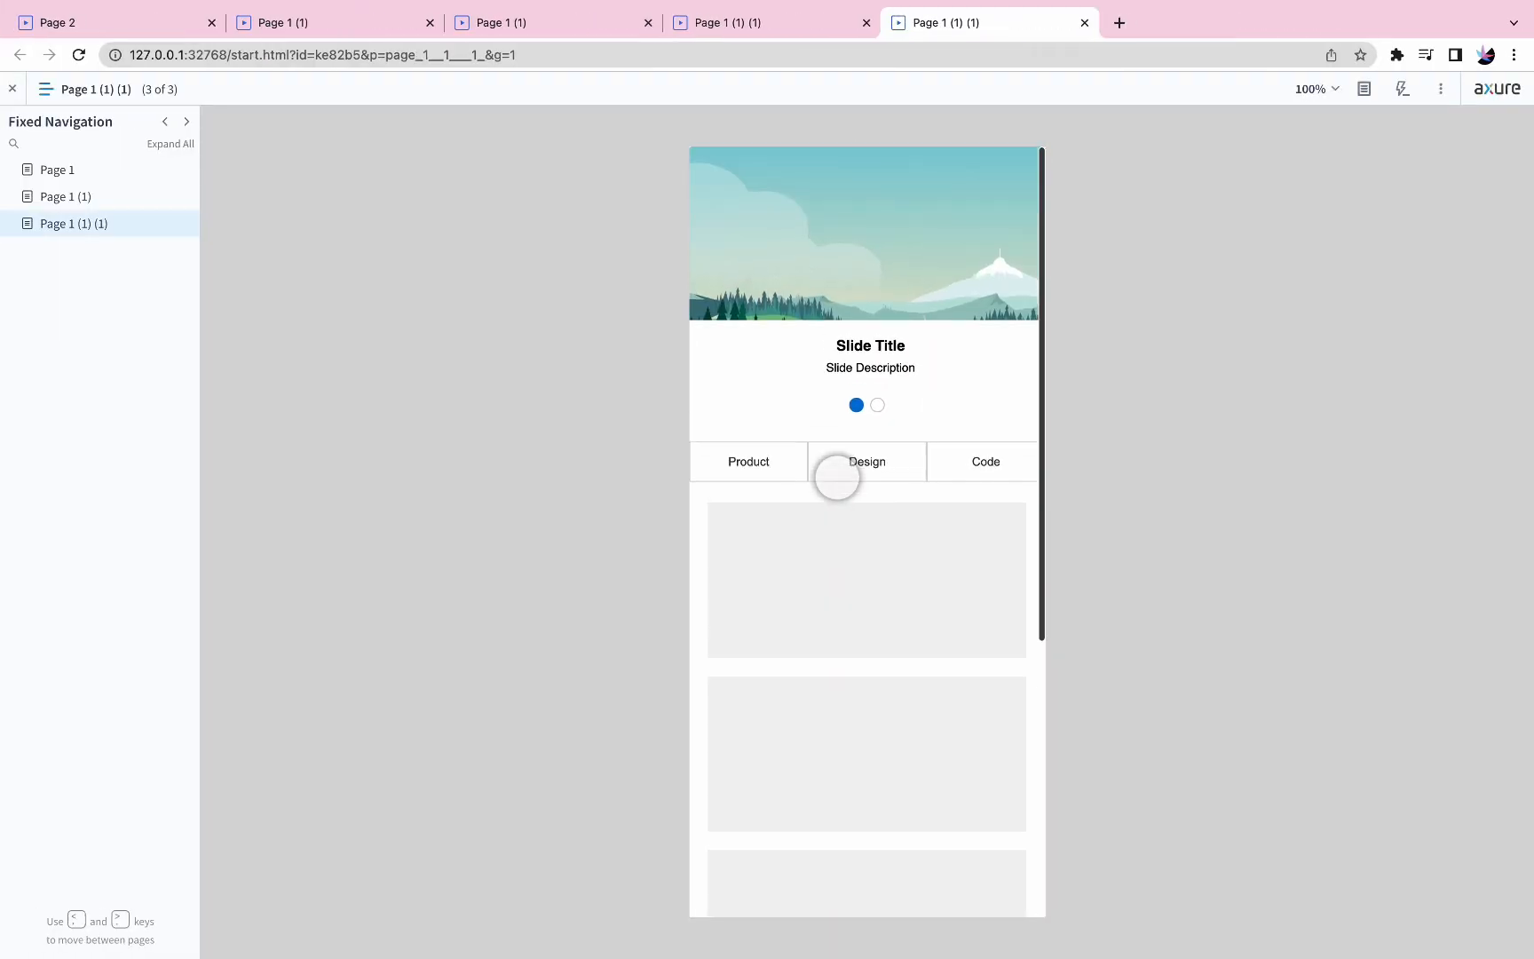
{"action": "scroll", "scroll_direction": "down", "scroll_amount": 3}
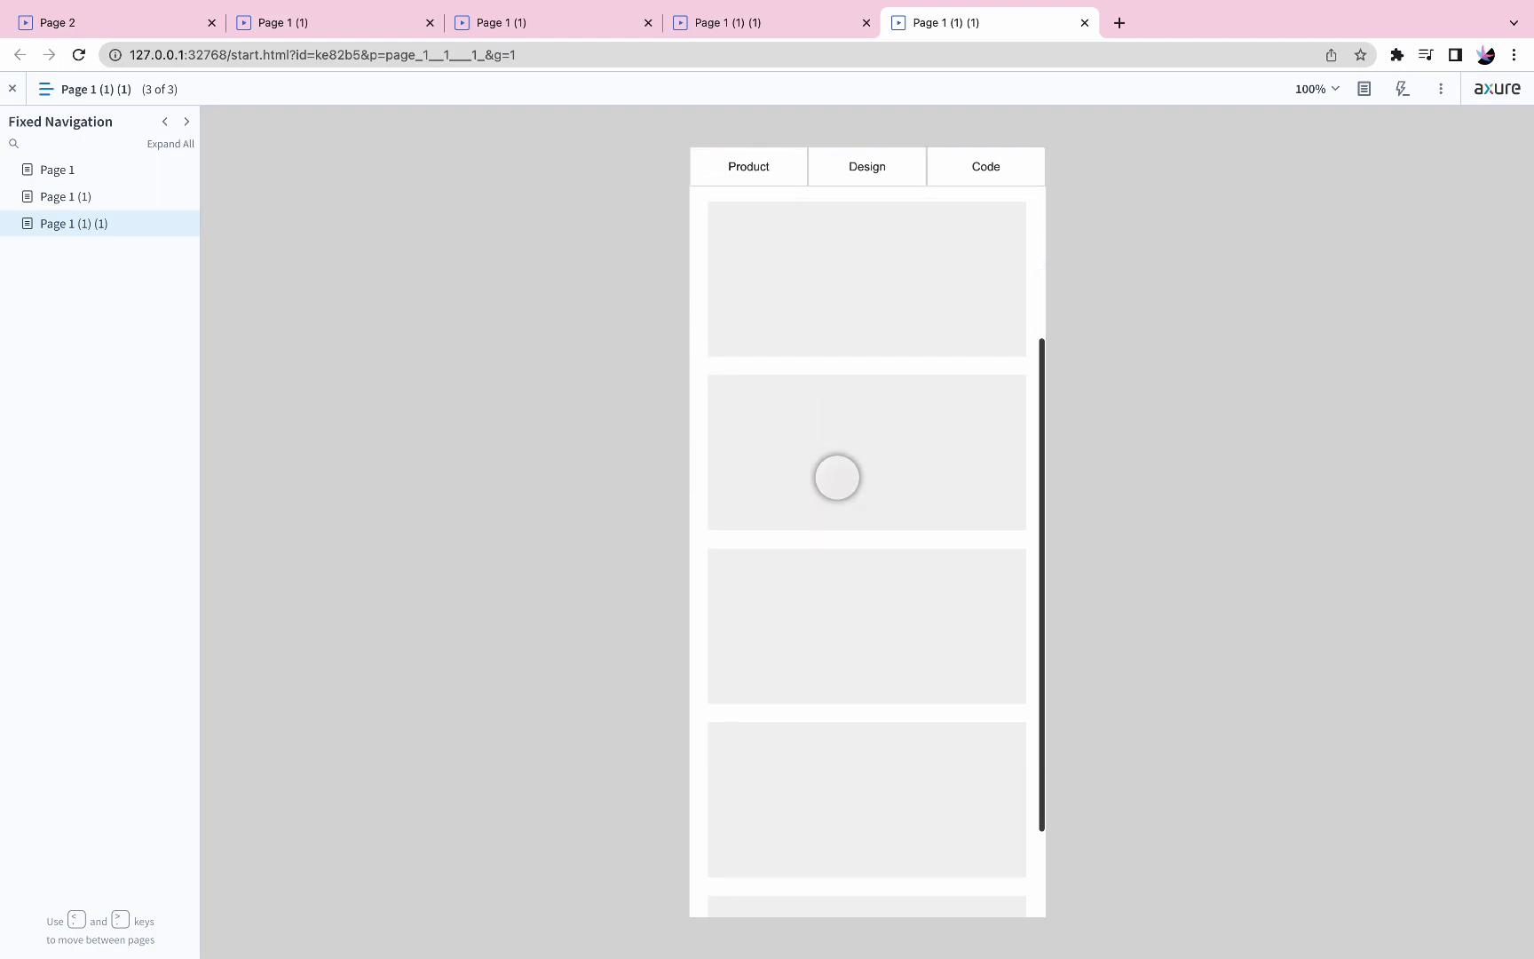